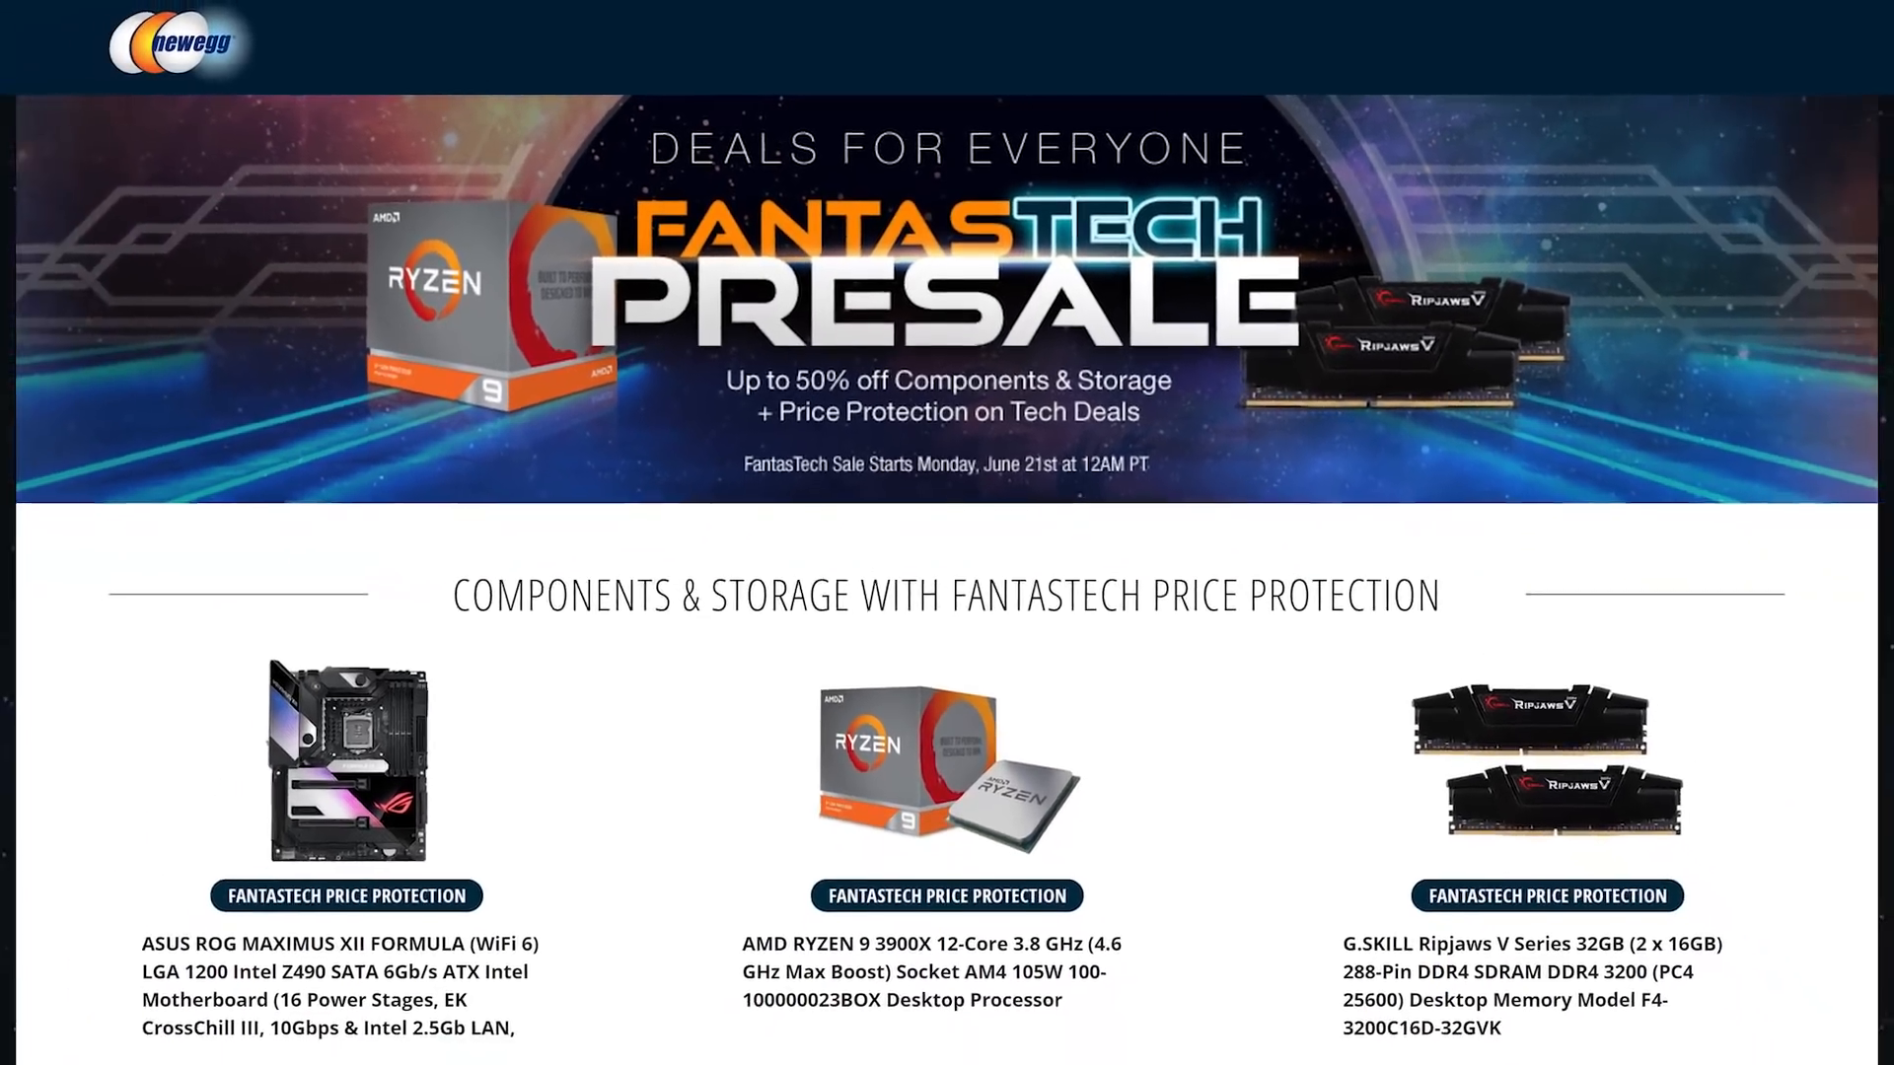
Step: Scroll the Newegg FantasTech Presale page down to the Components & Storage deal prices
scroll(down, 3)
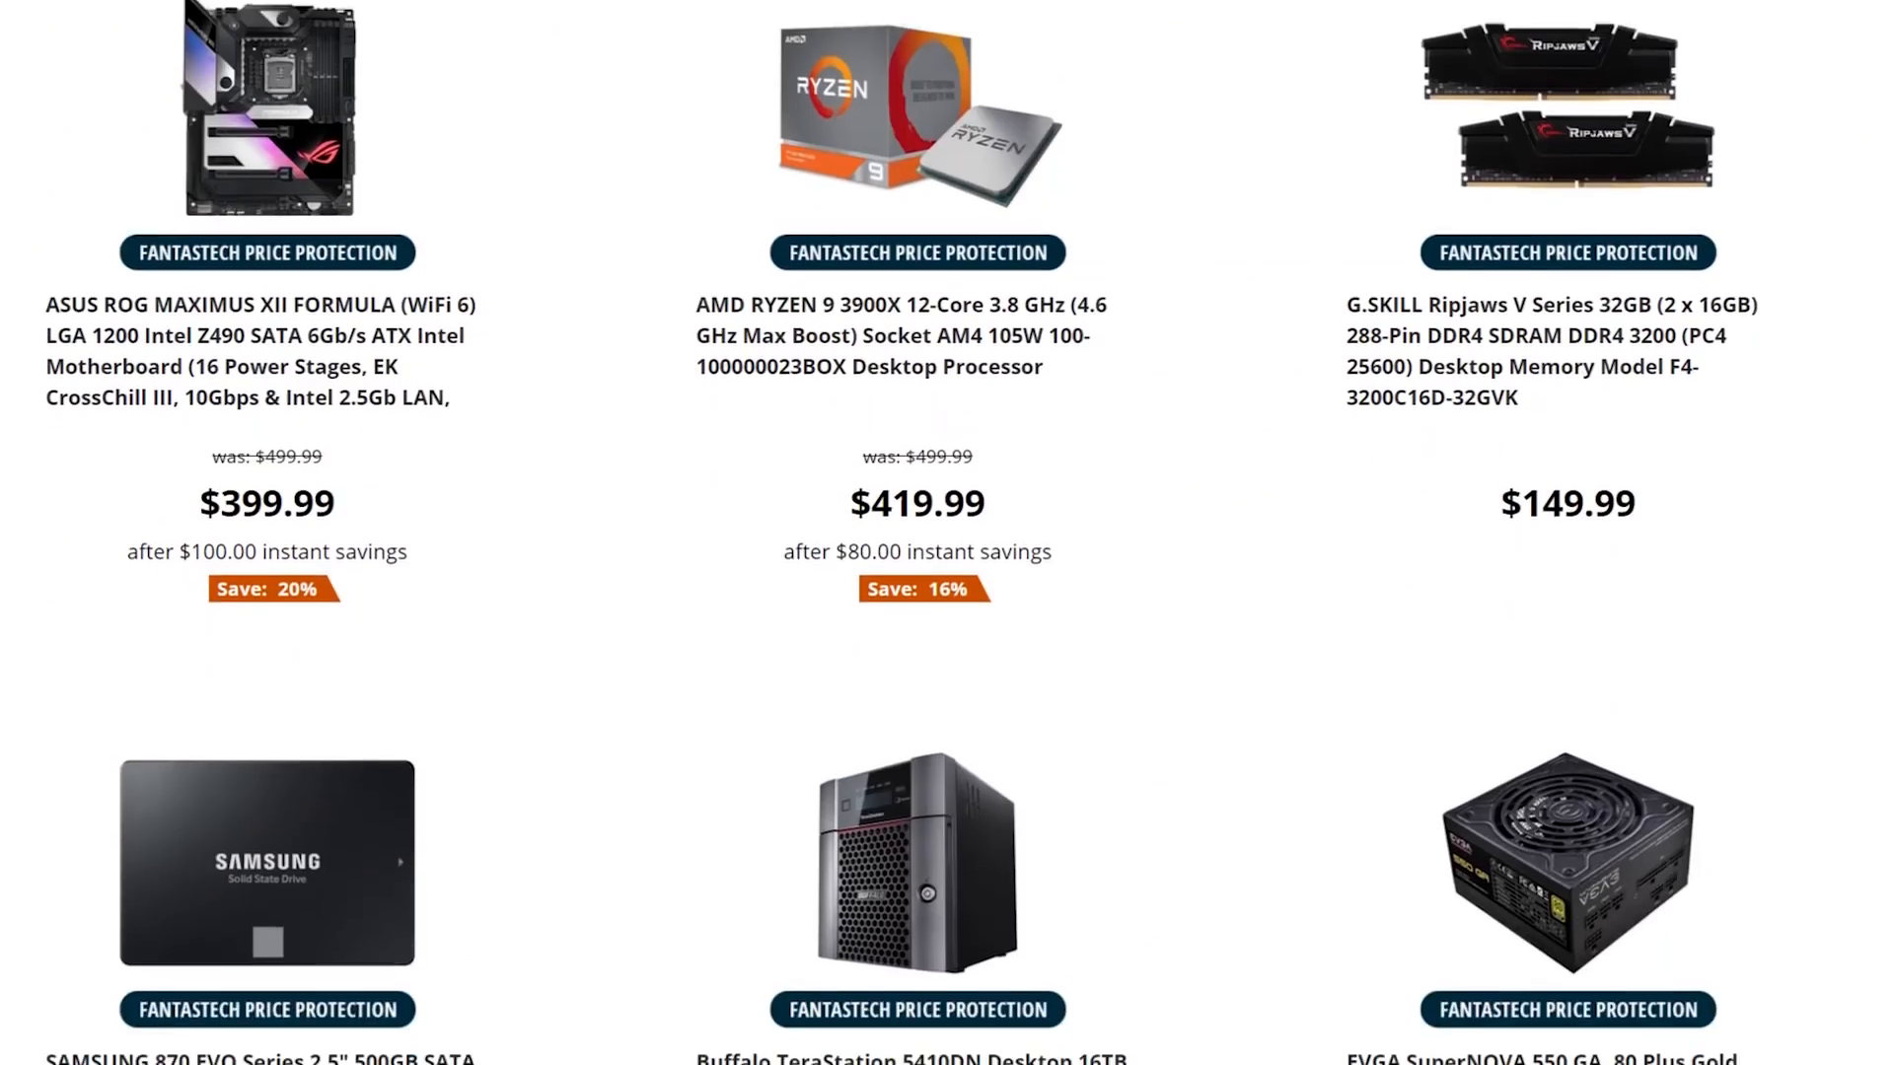
scroll(down, 3)
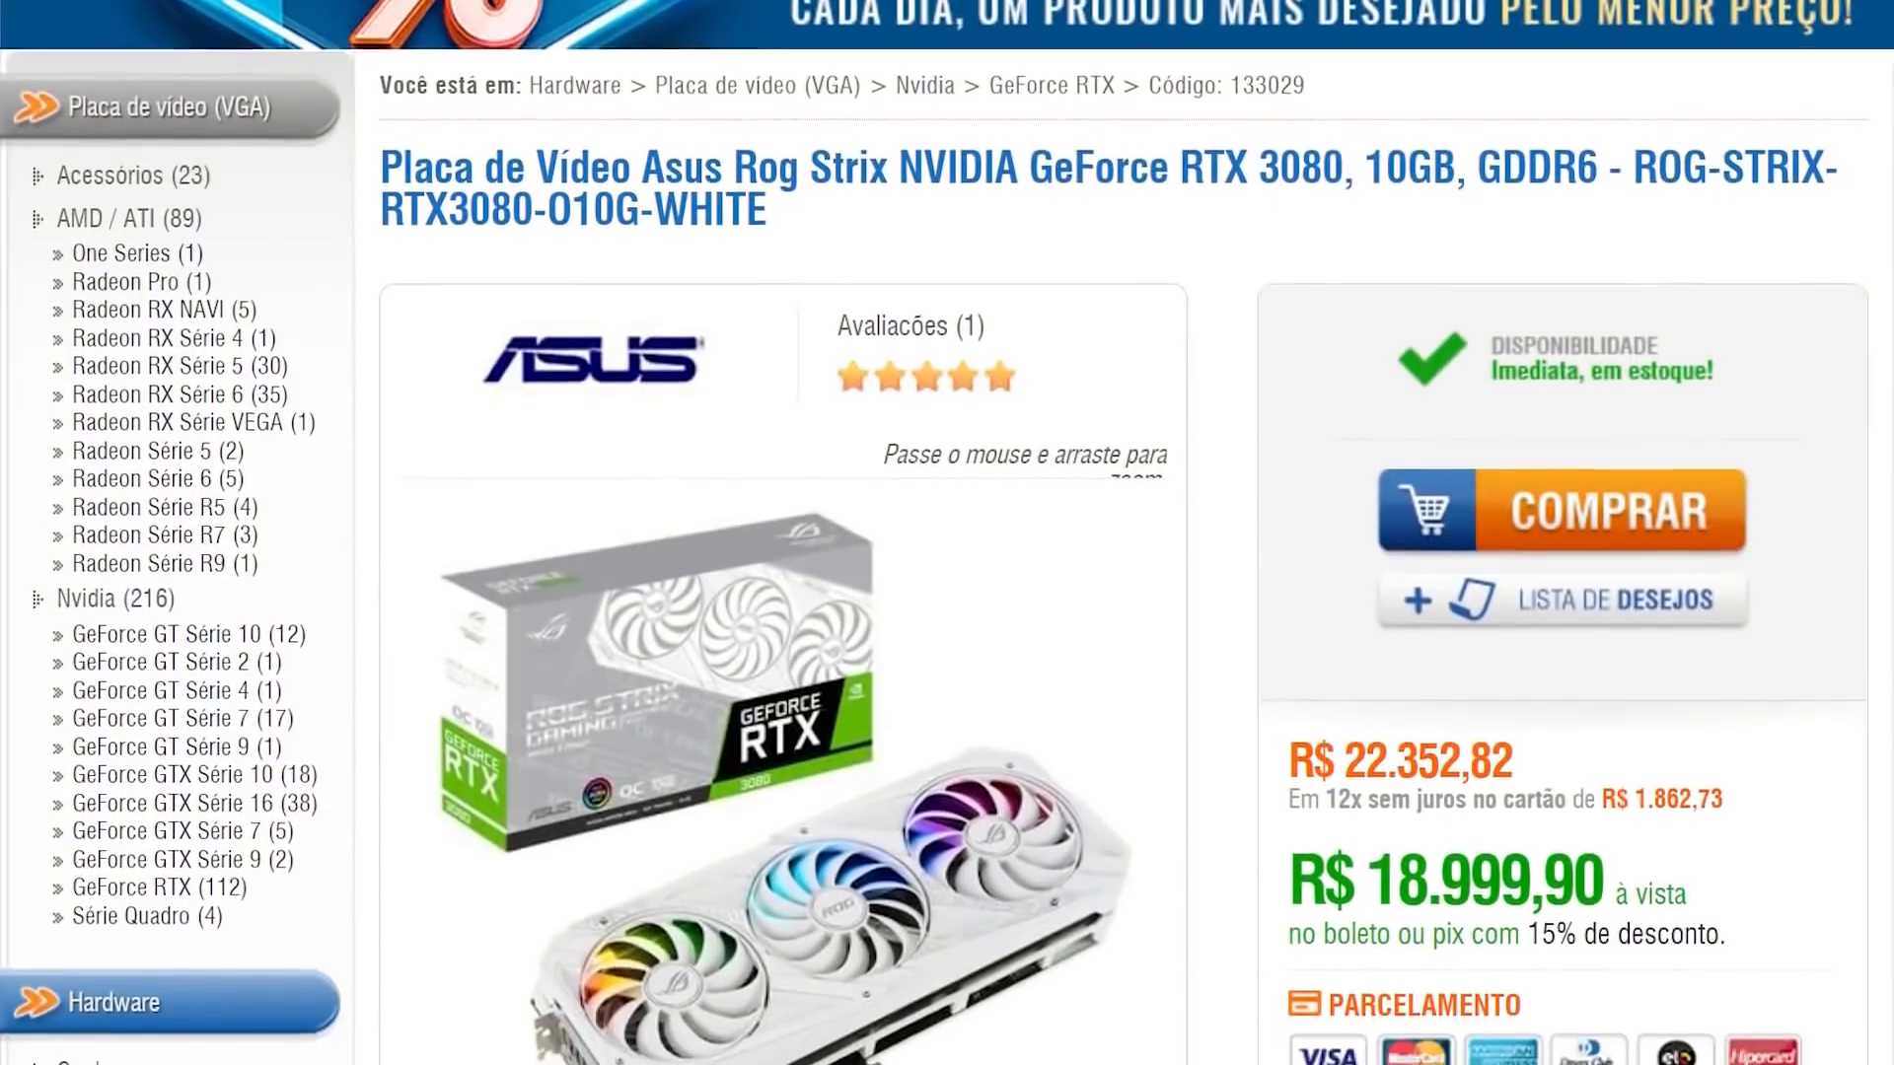
Step: Scroll through the RX 6900 XT Liquid Cooled article, its spec table and the out-of-stock Newegg listings
scroll(down, 3)
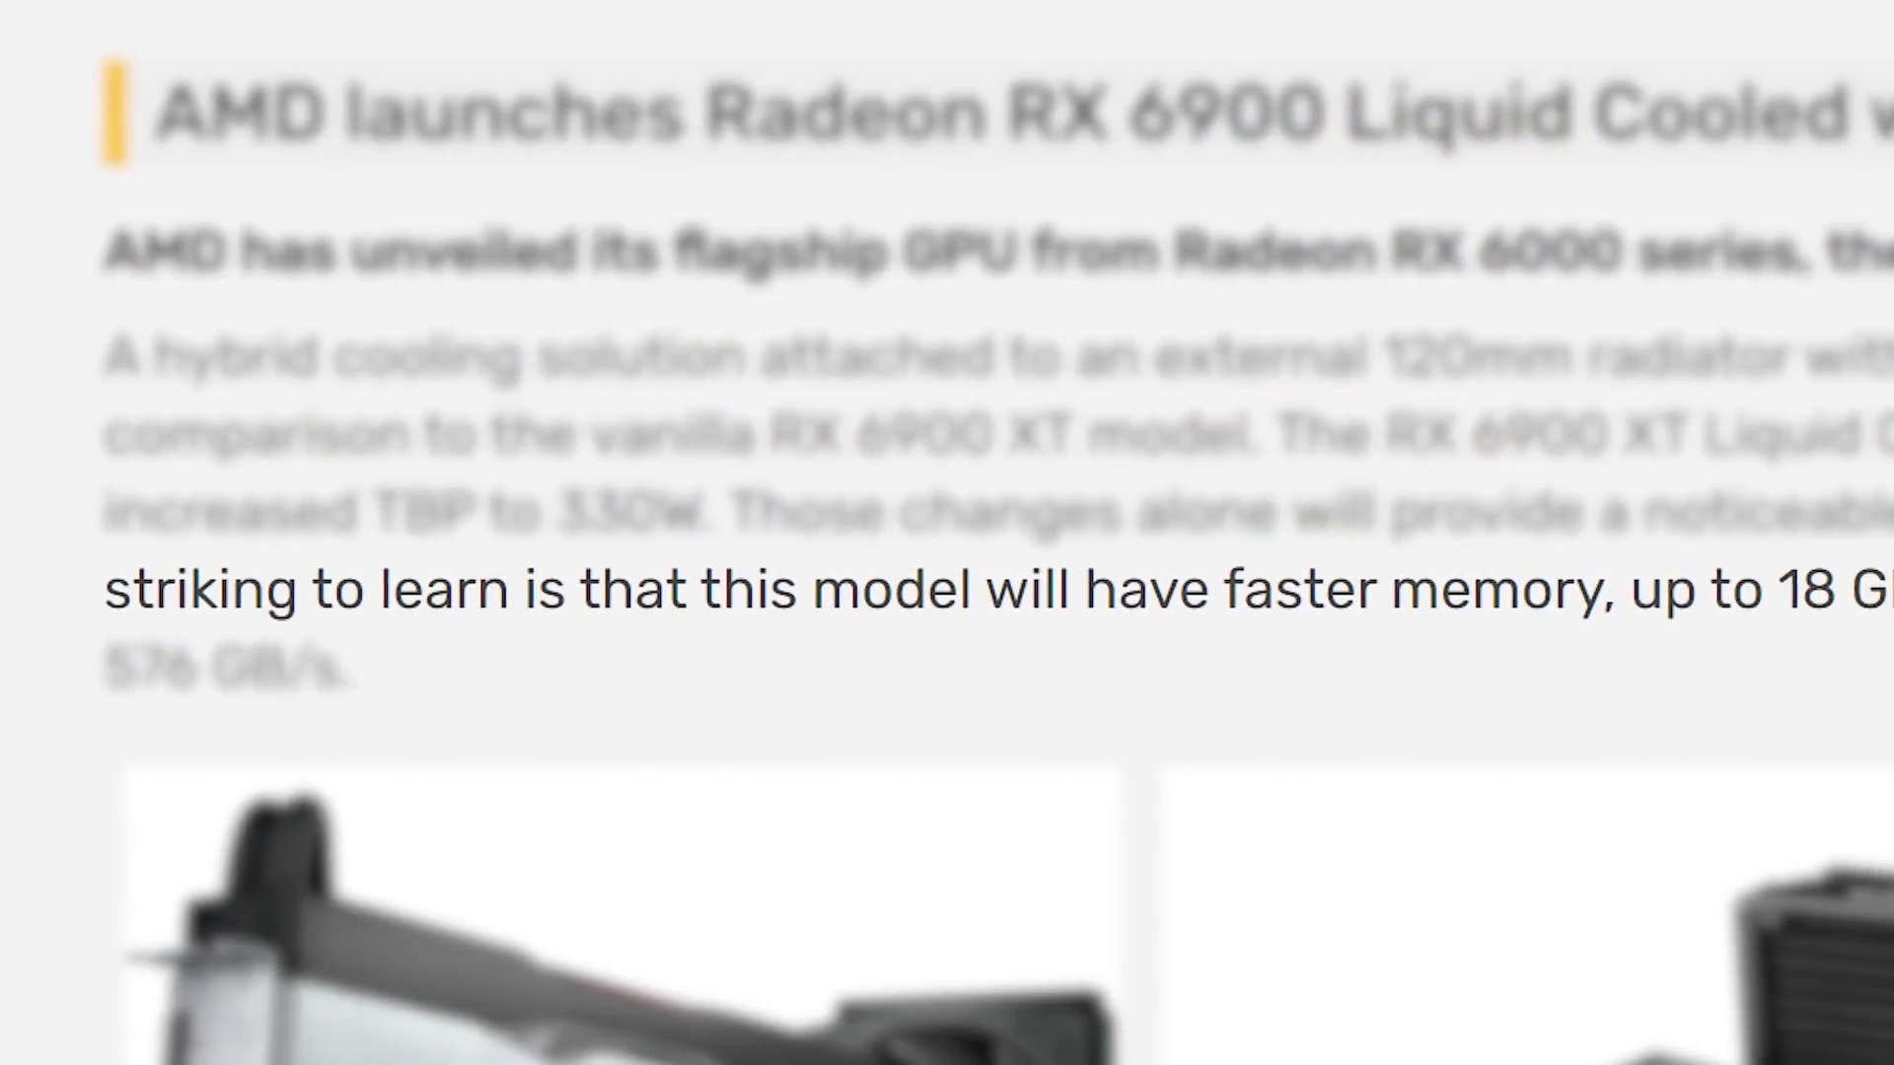
scroll(right, 3)
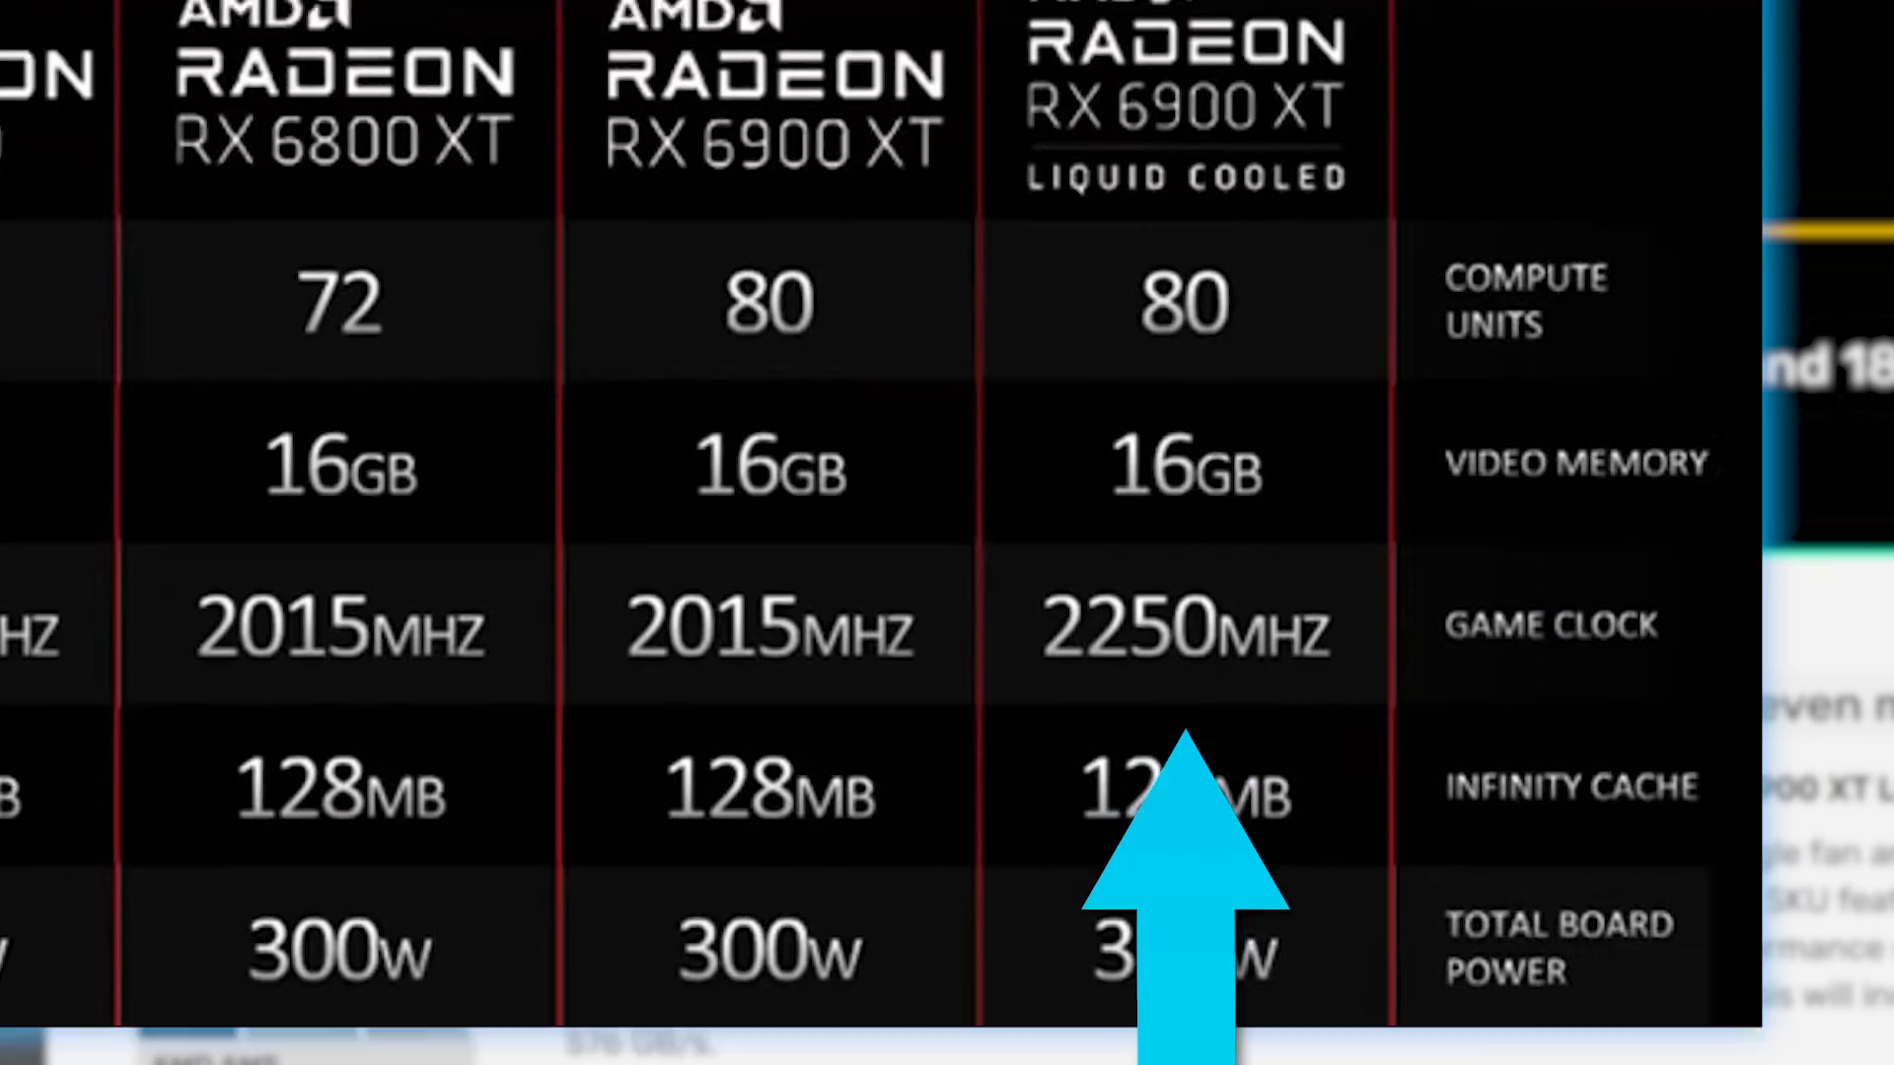
scroll(up, 3)
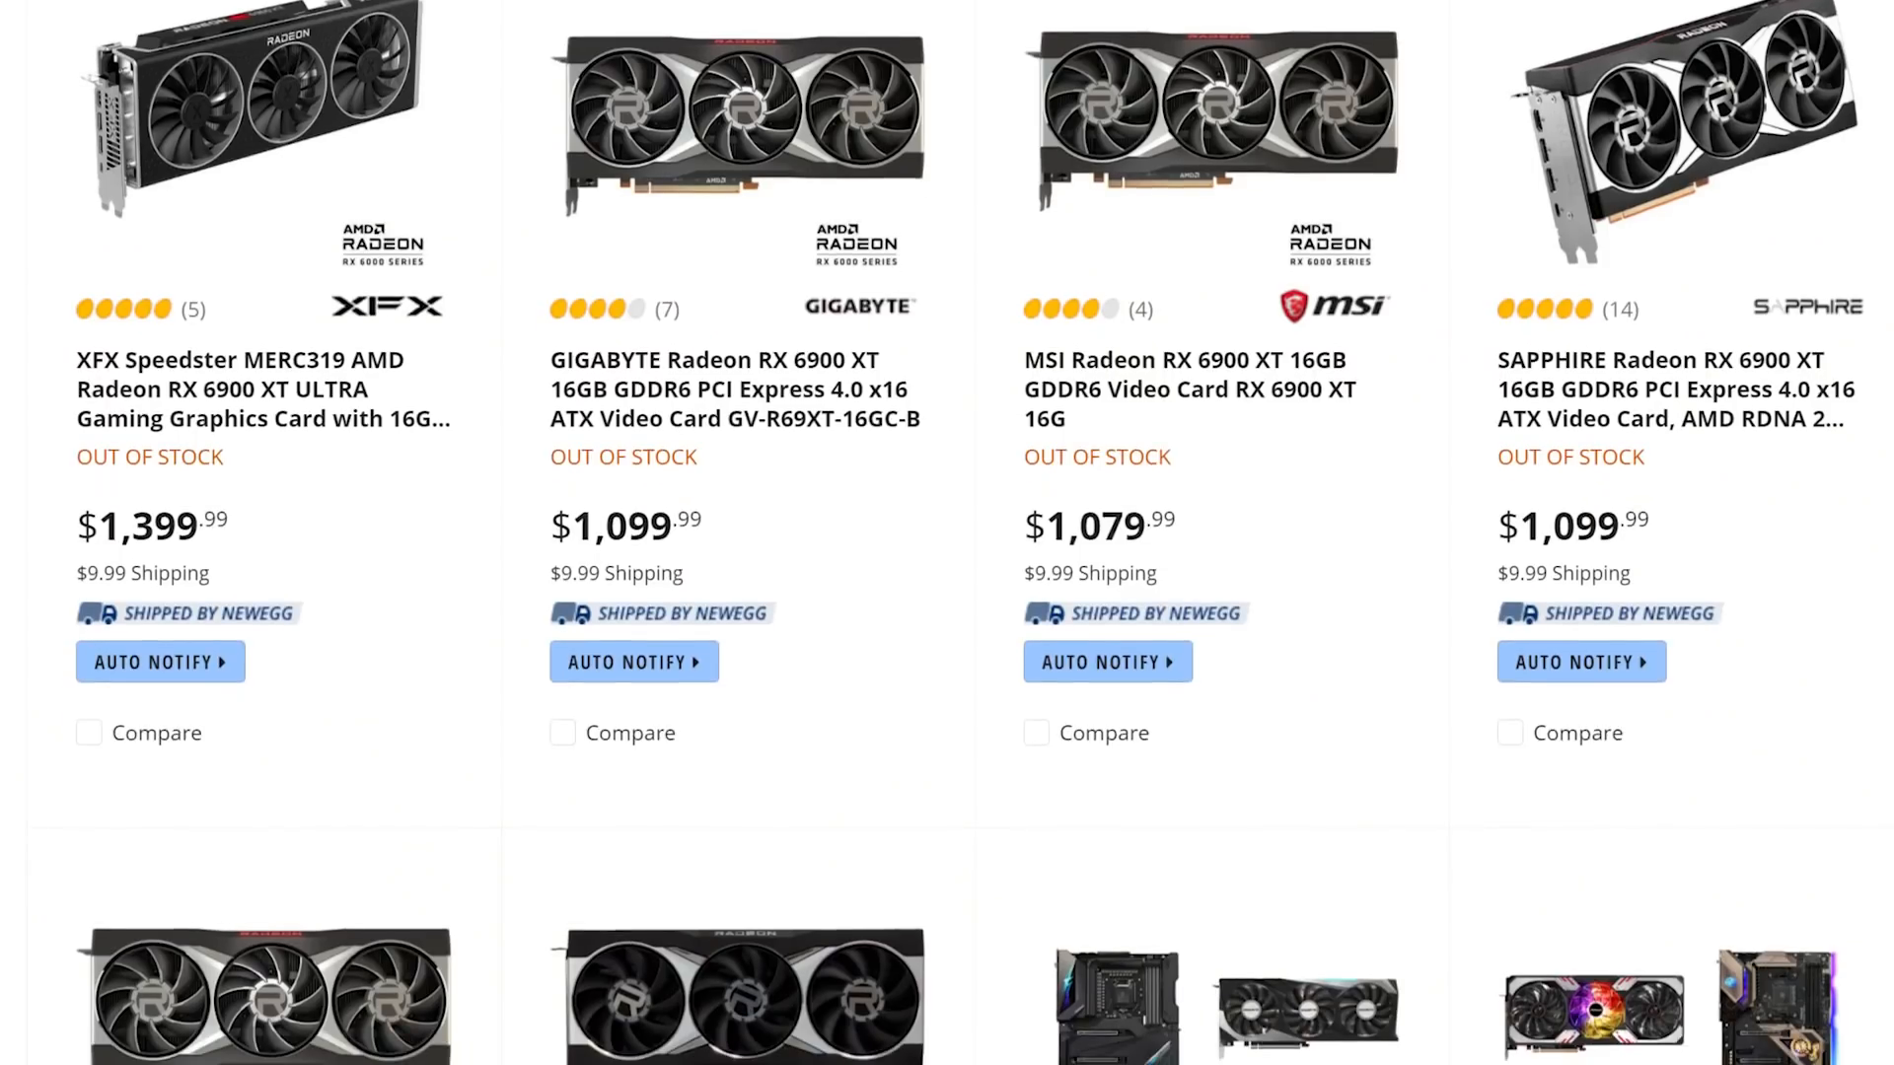
scroll(down, 3)
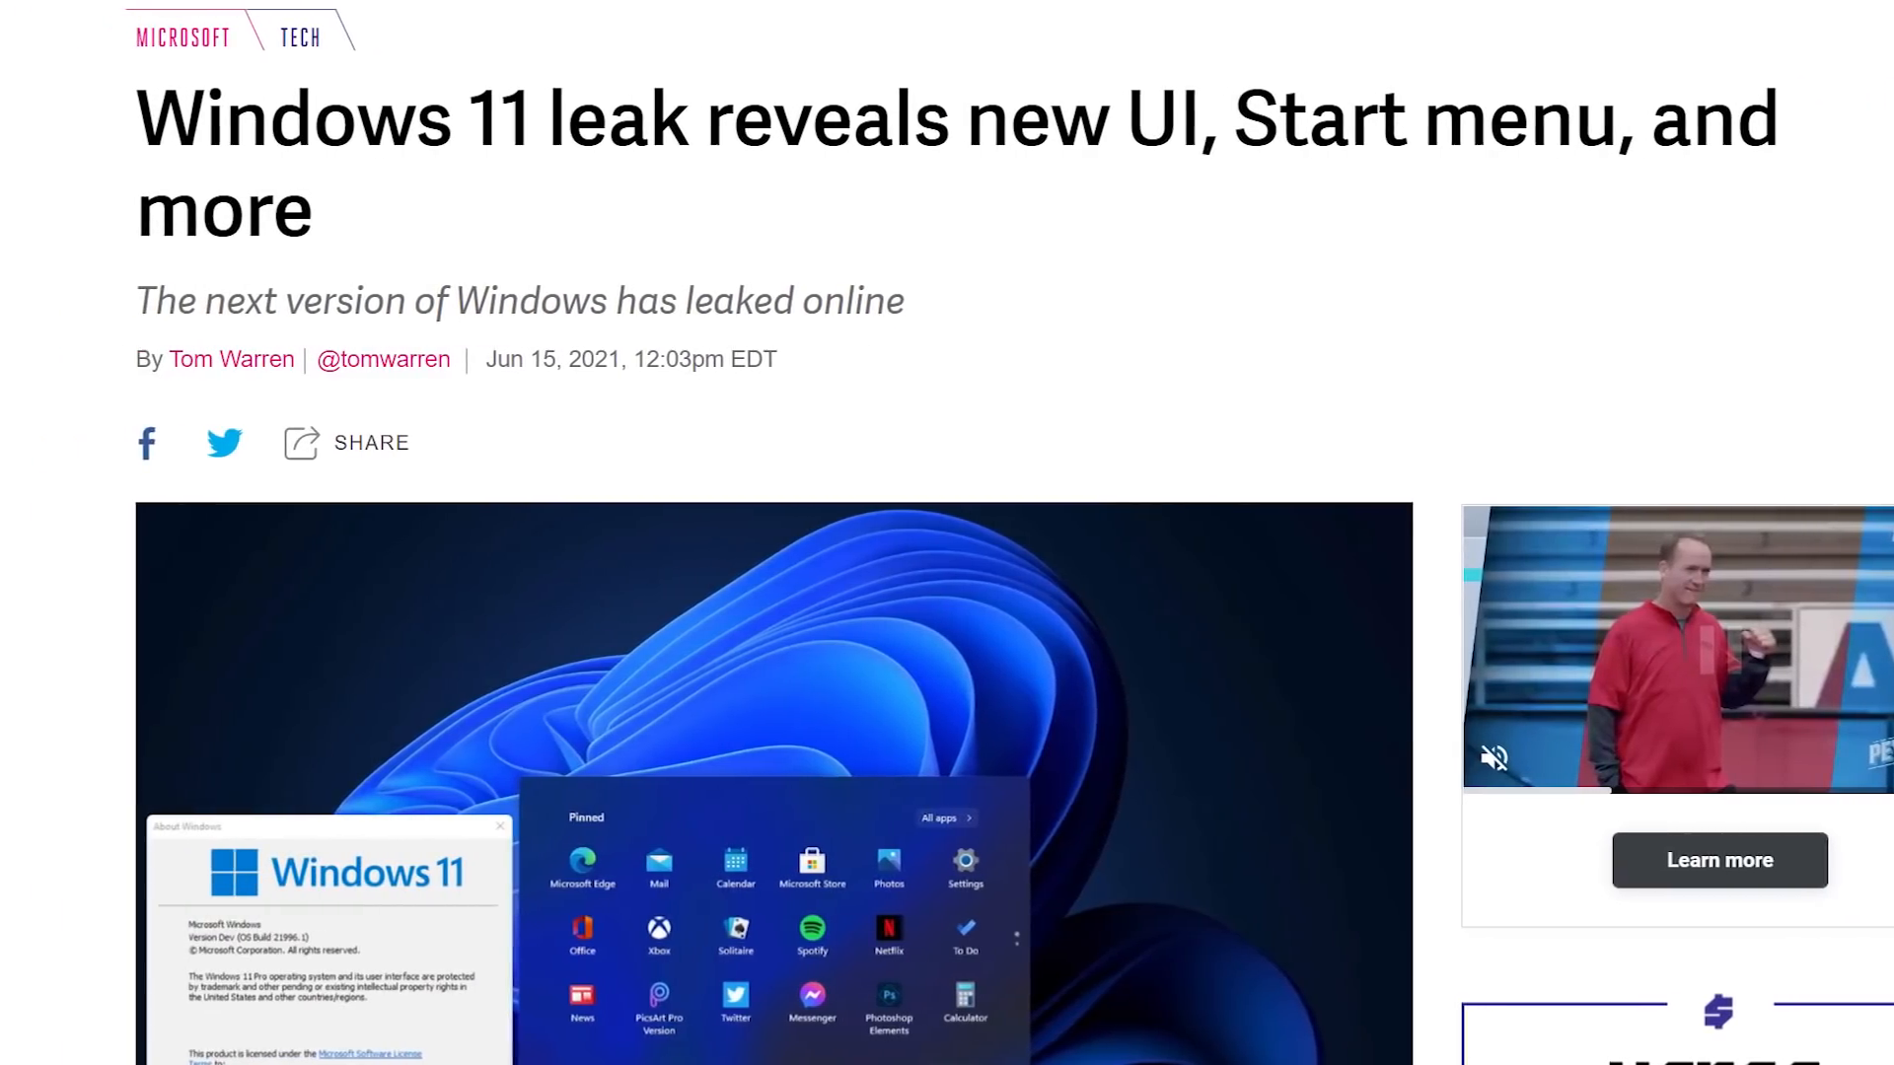
Step: Reach The Verge's Windows 11 leak article and play its embedded footage of the new desktop
scroll(down, 3)
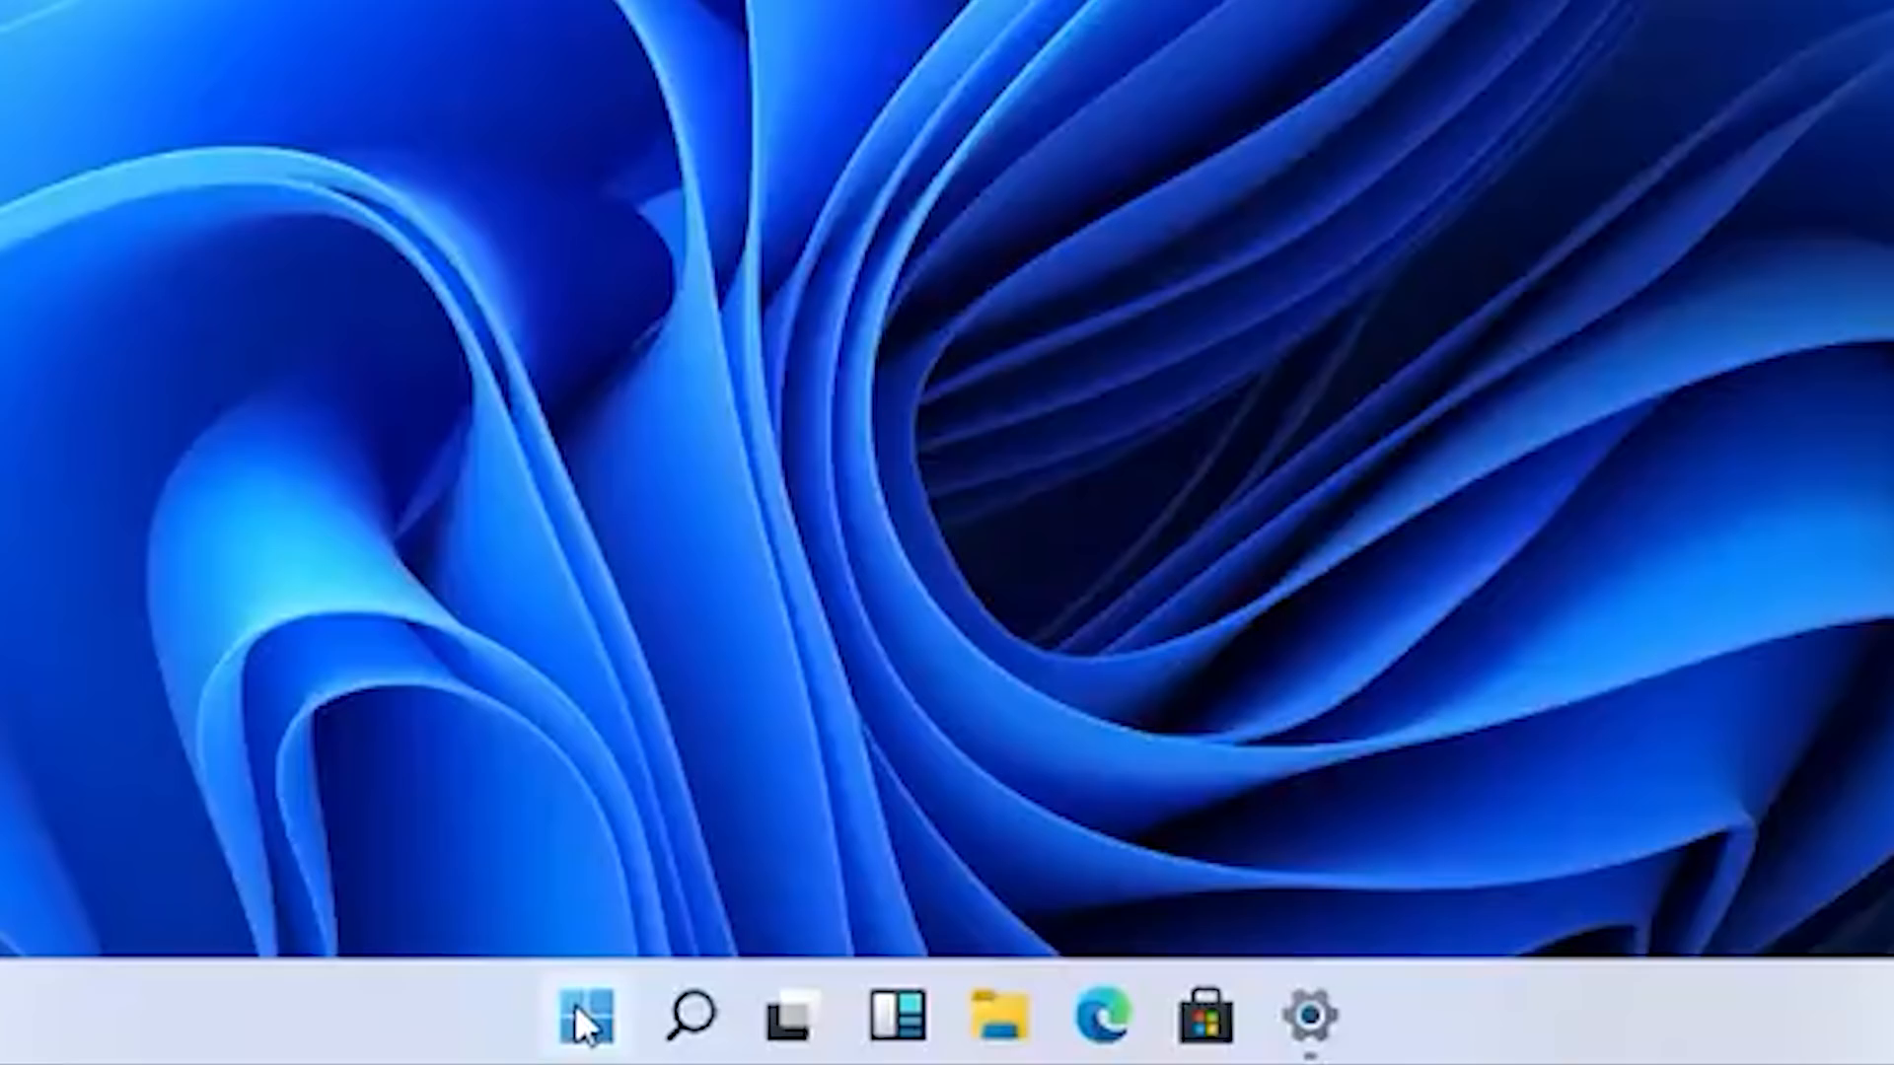
click(590, 1020)
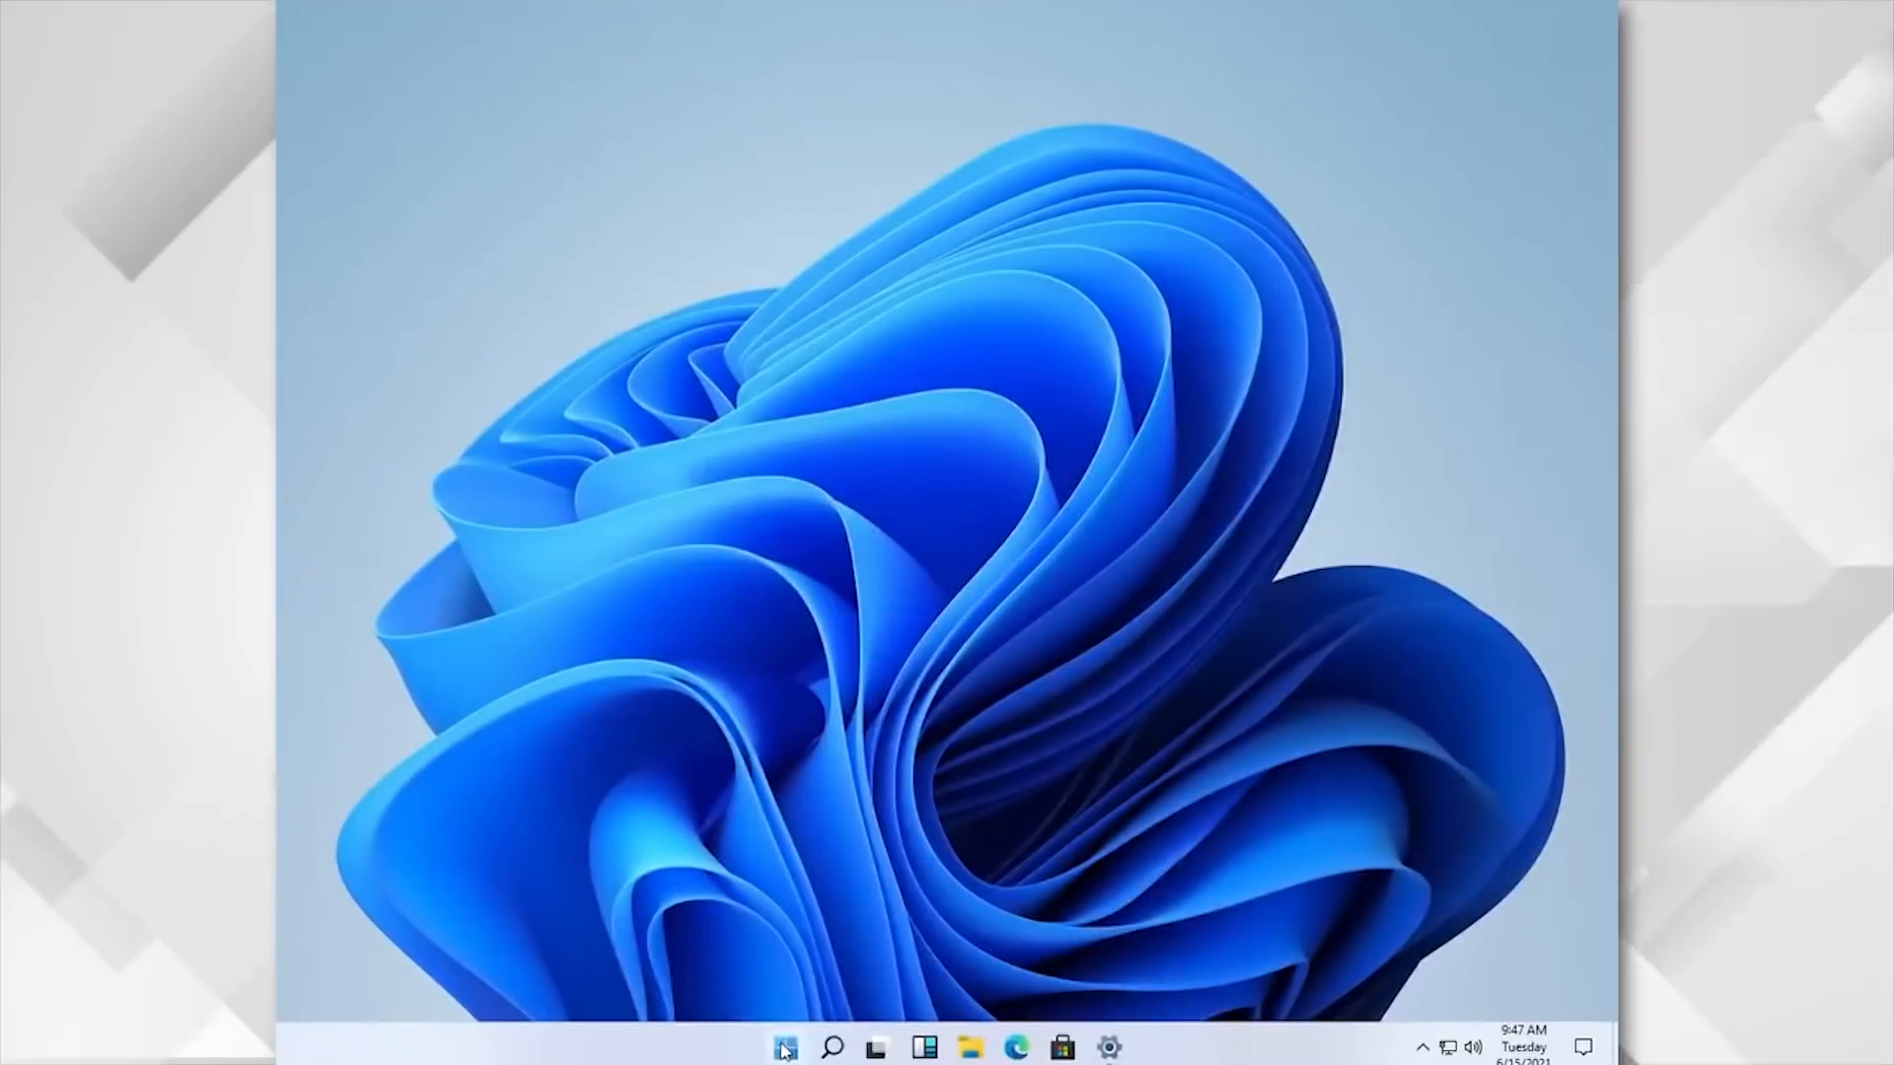
click(783, 1048)
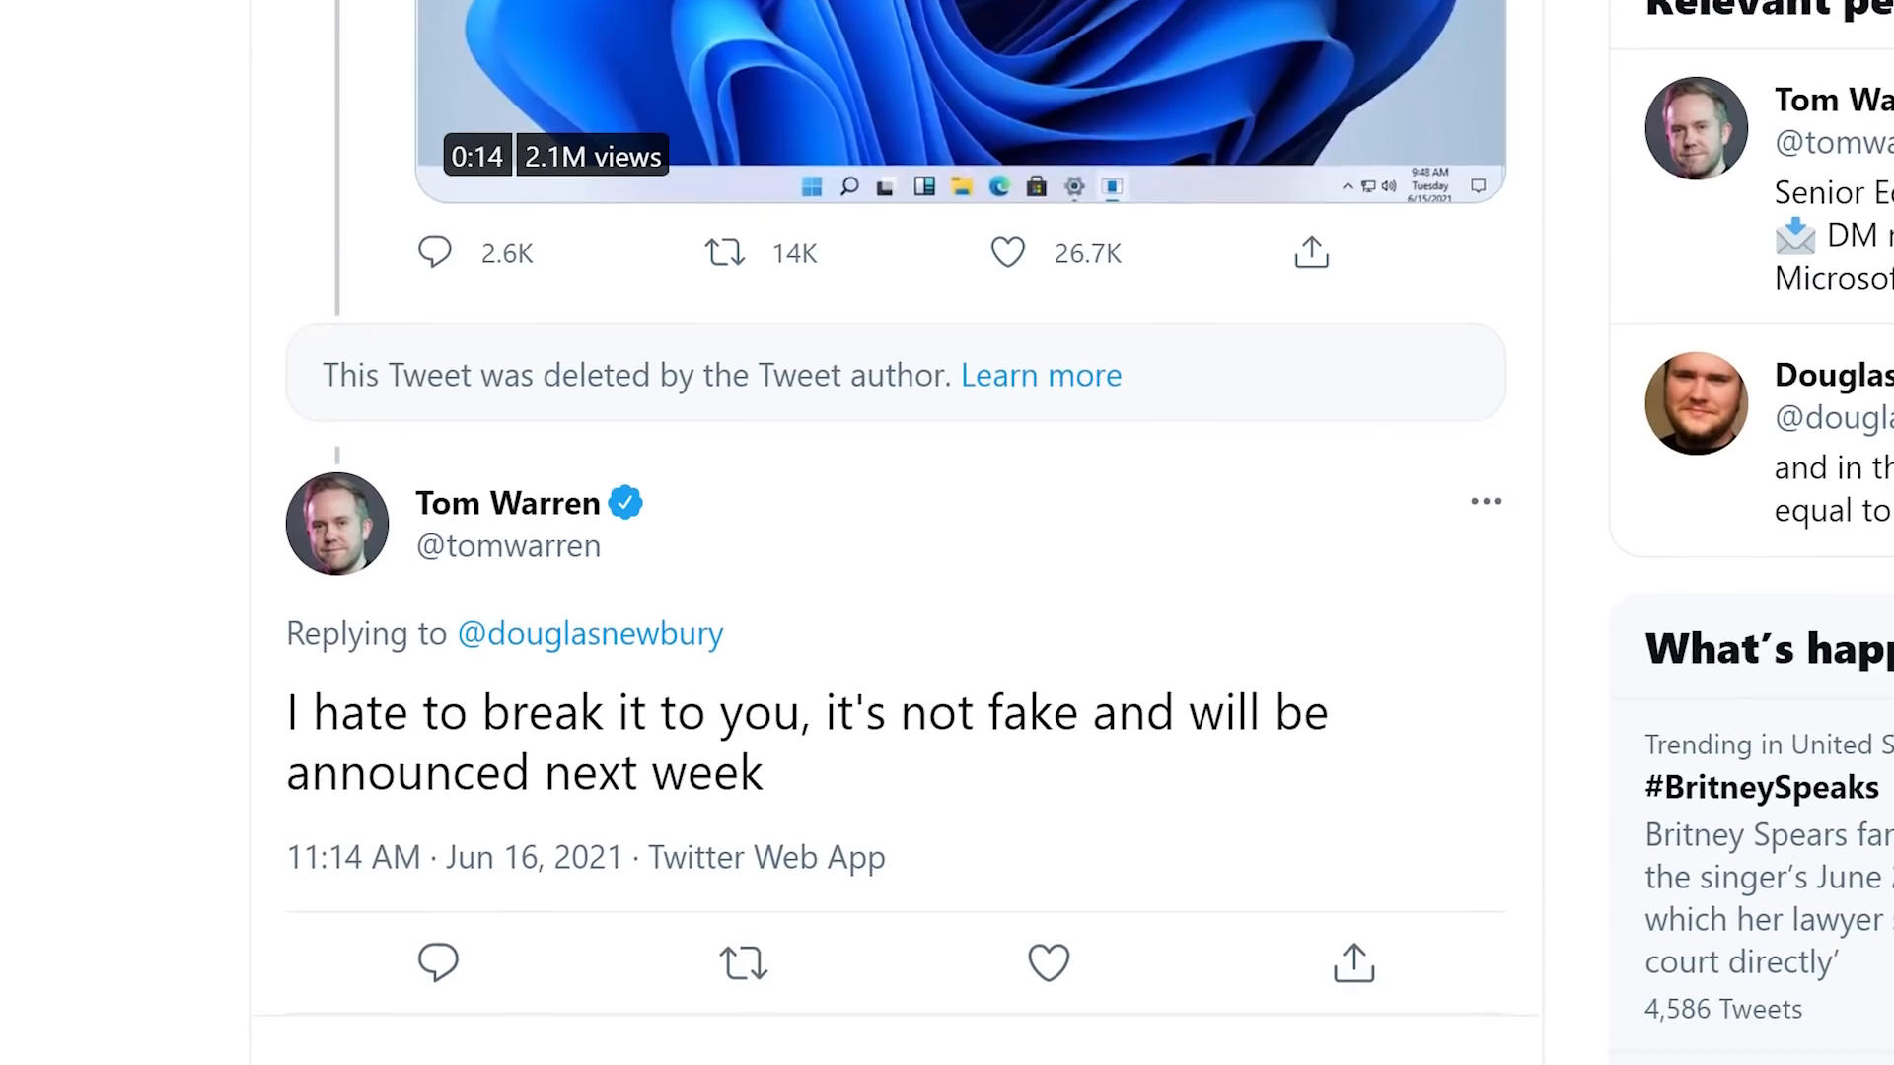
Step: Scroll to the reply tweet confirming the leak, then view the notifications and Display settings footage
scroll(down, 3)
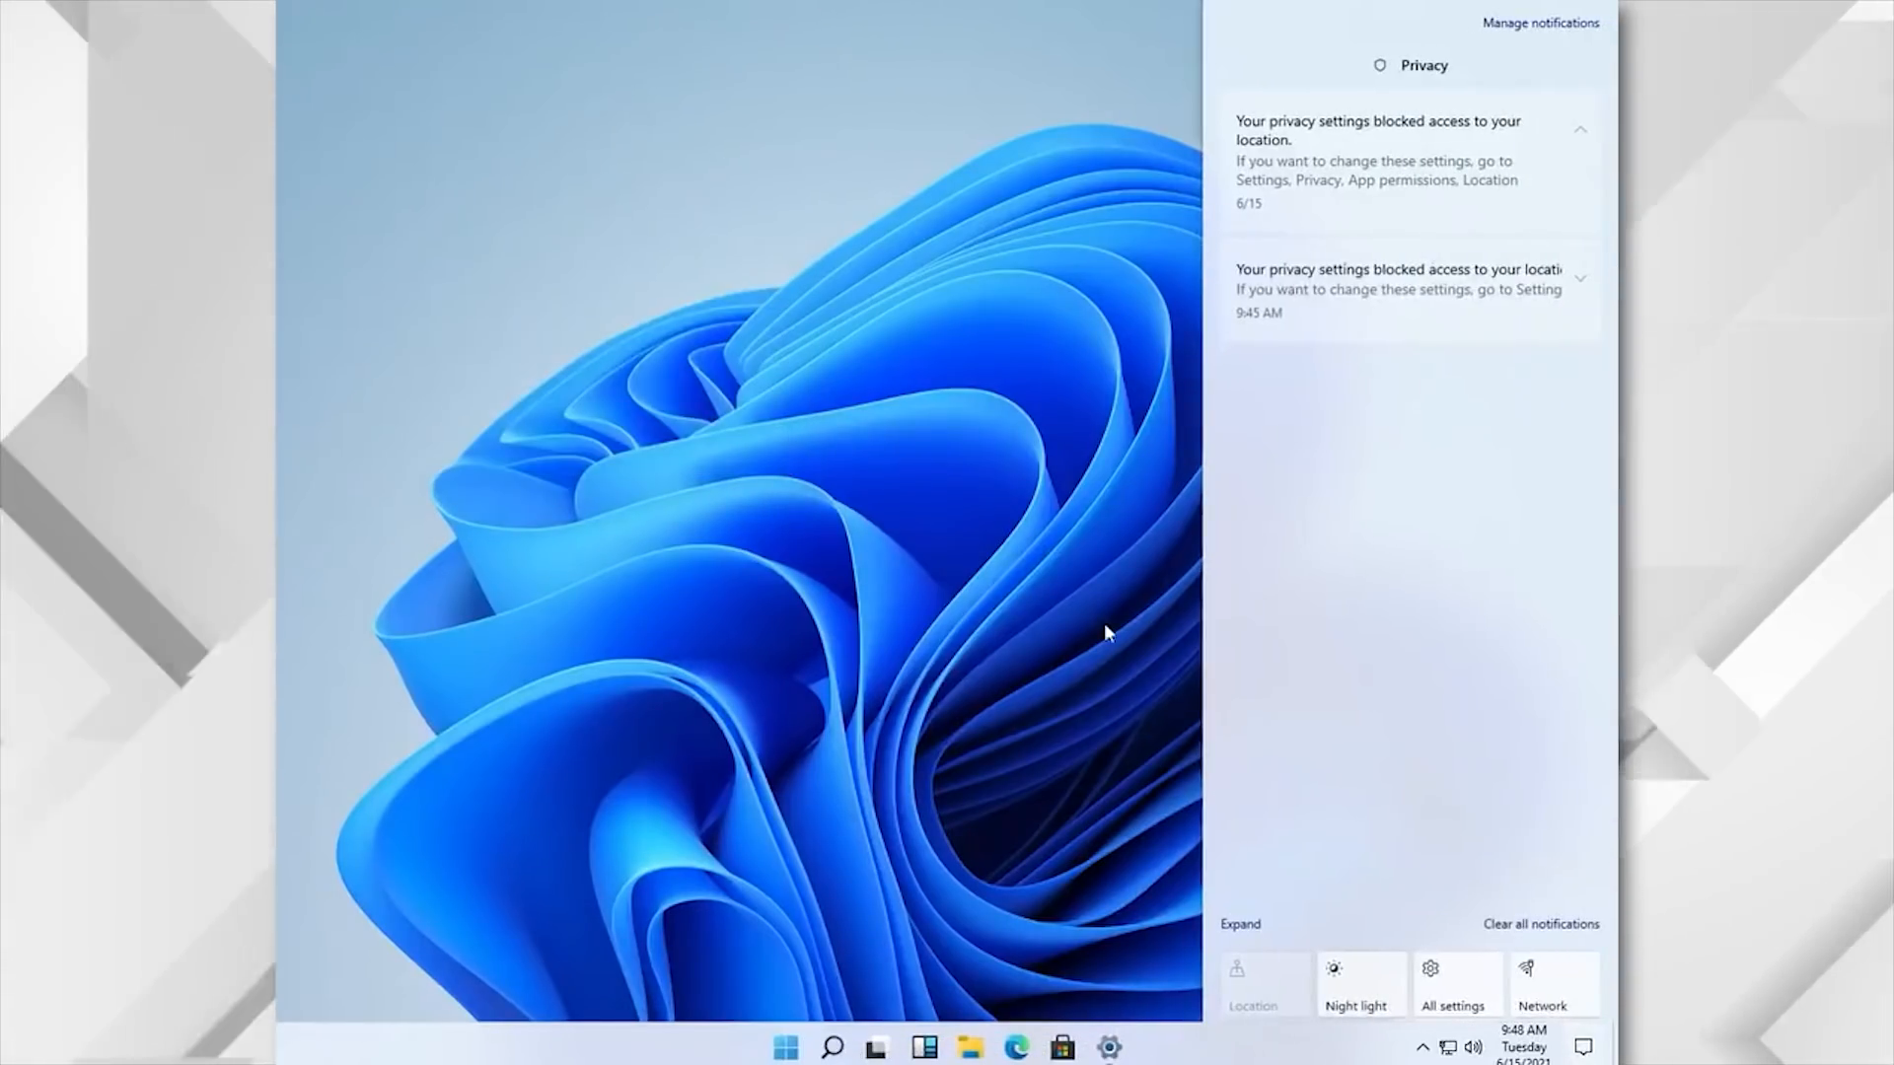
click(1454, 982)
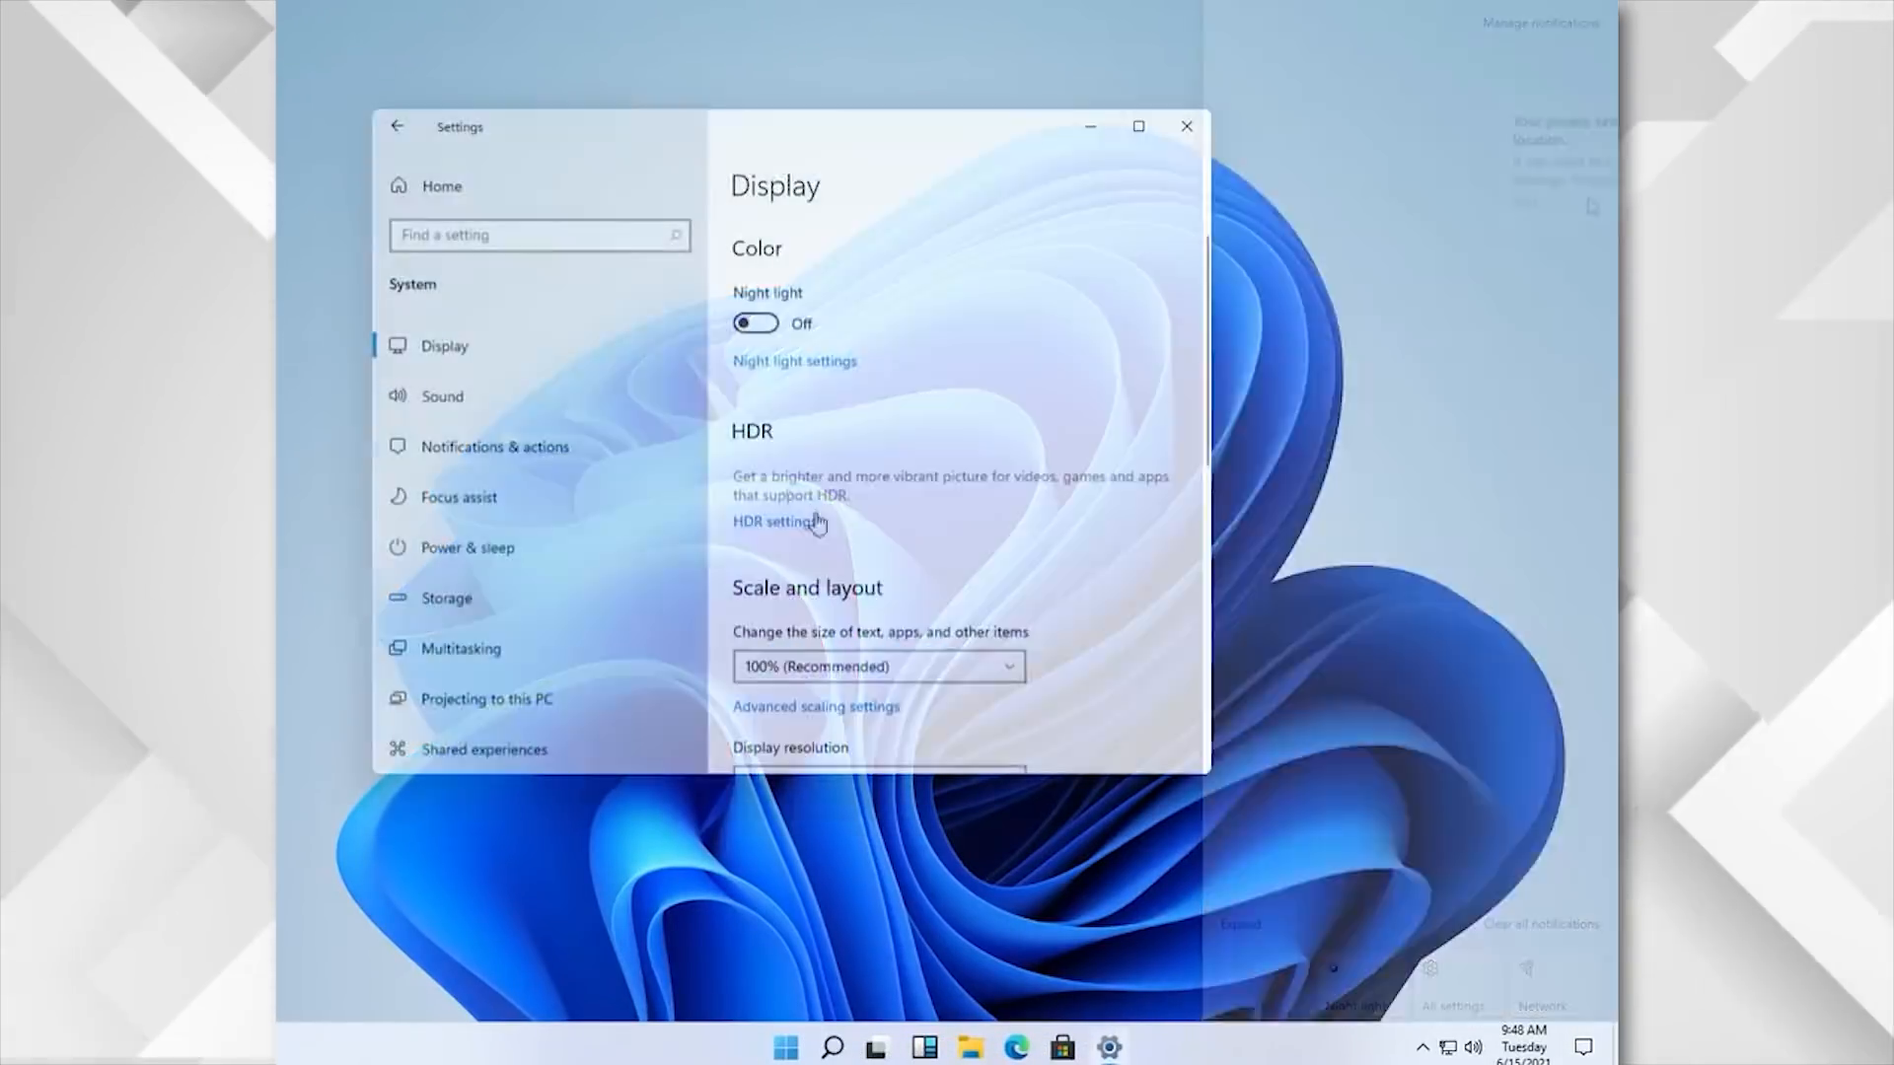
click(397, 126)
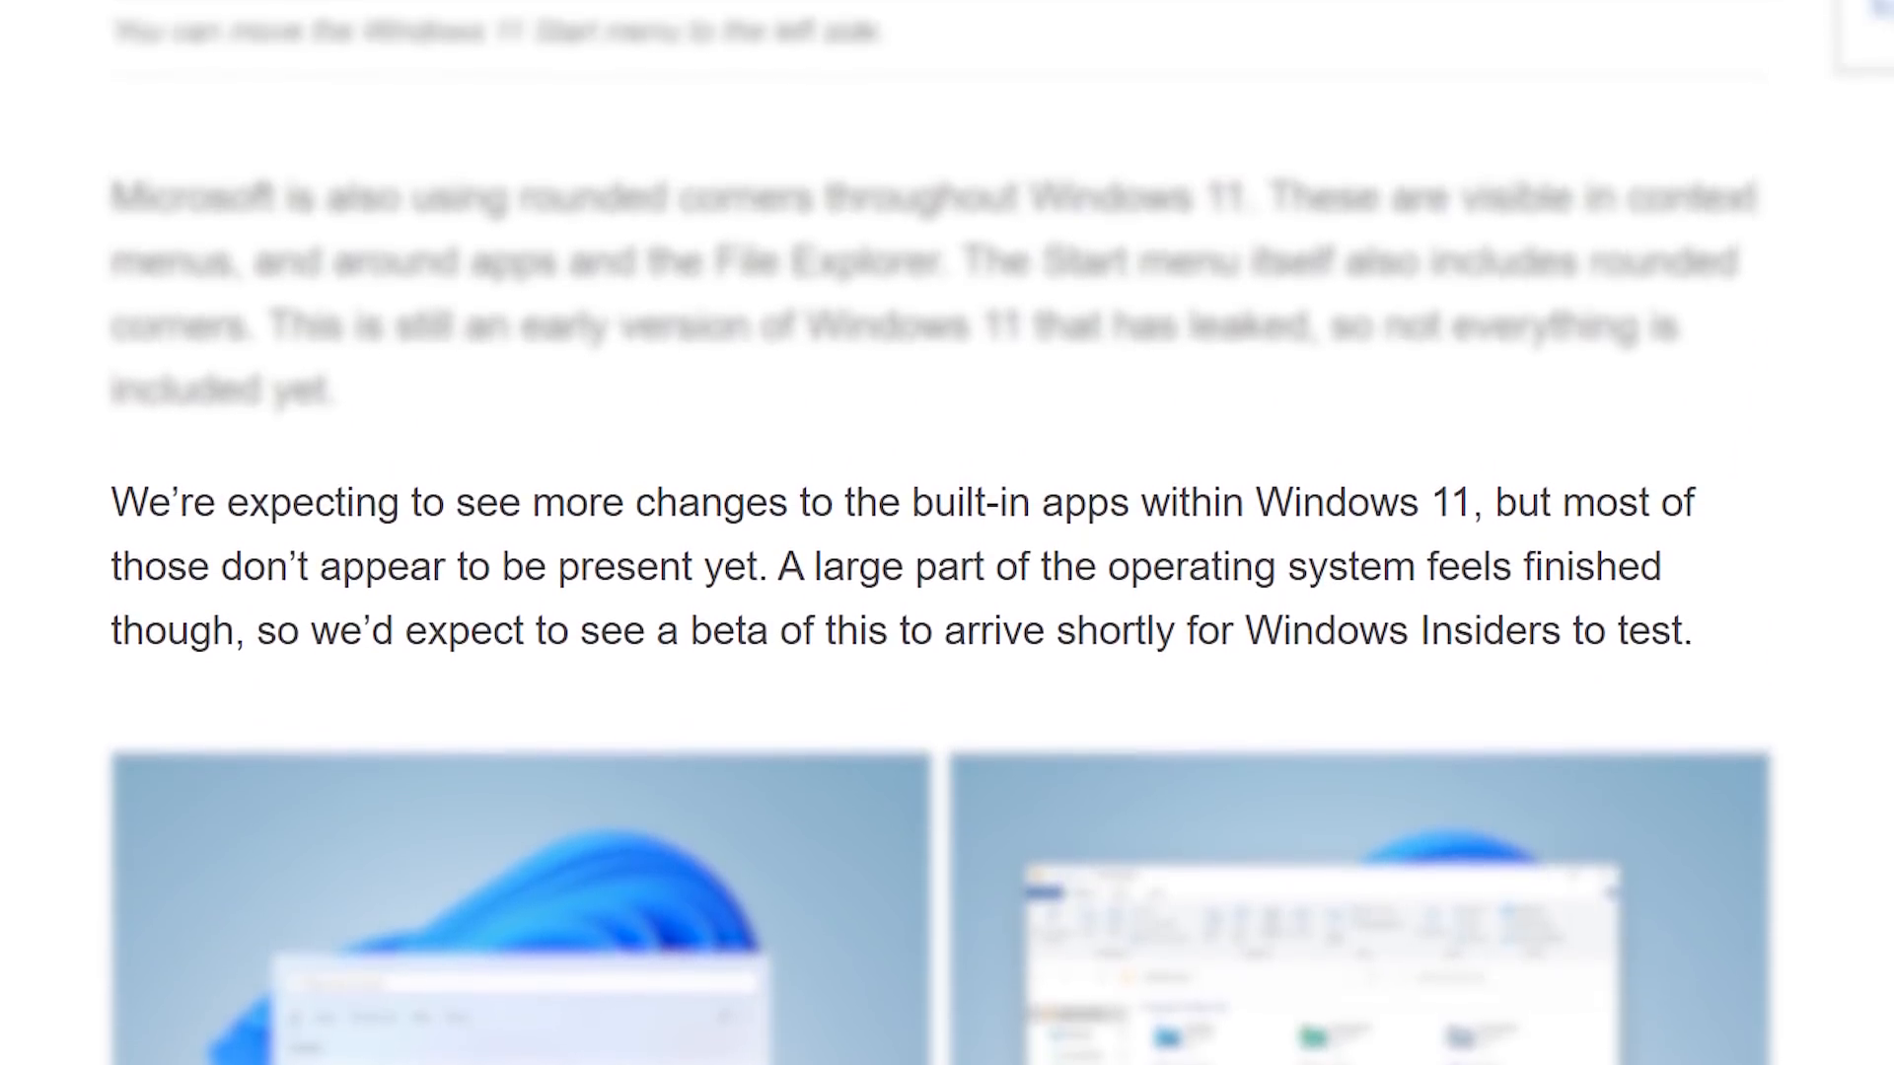
Step: Move past the widgets footage to the Windows Store screenshot and new app store paragraphs
scroll(up, 3)
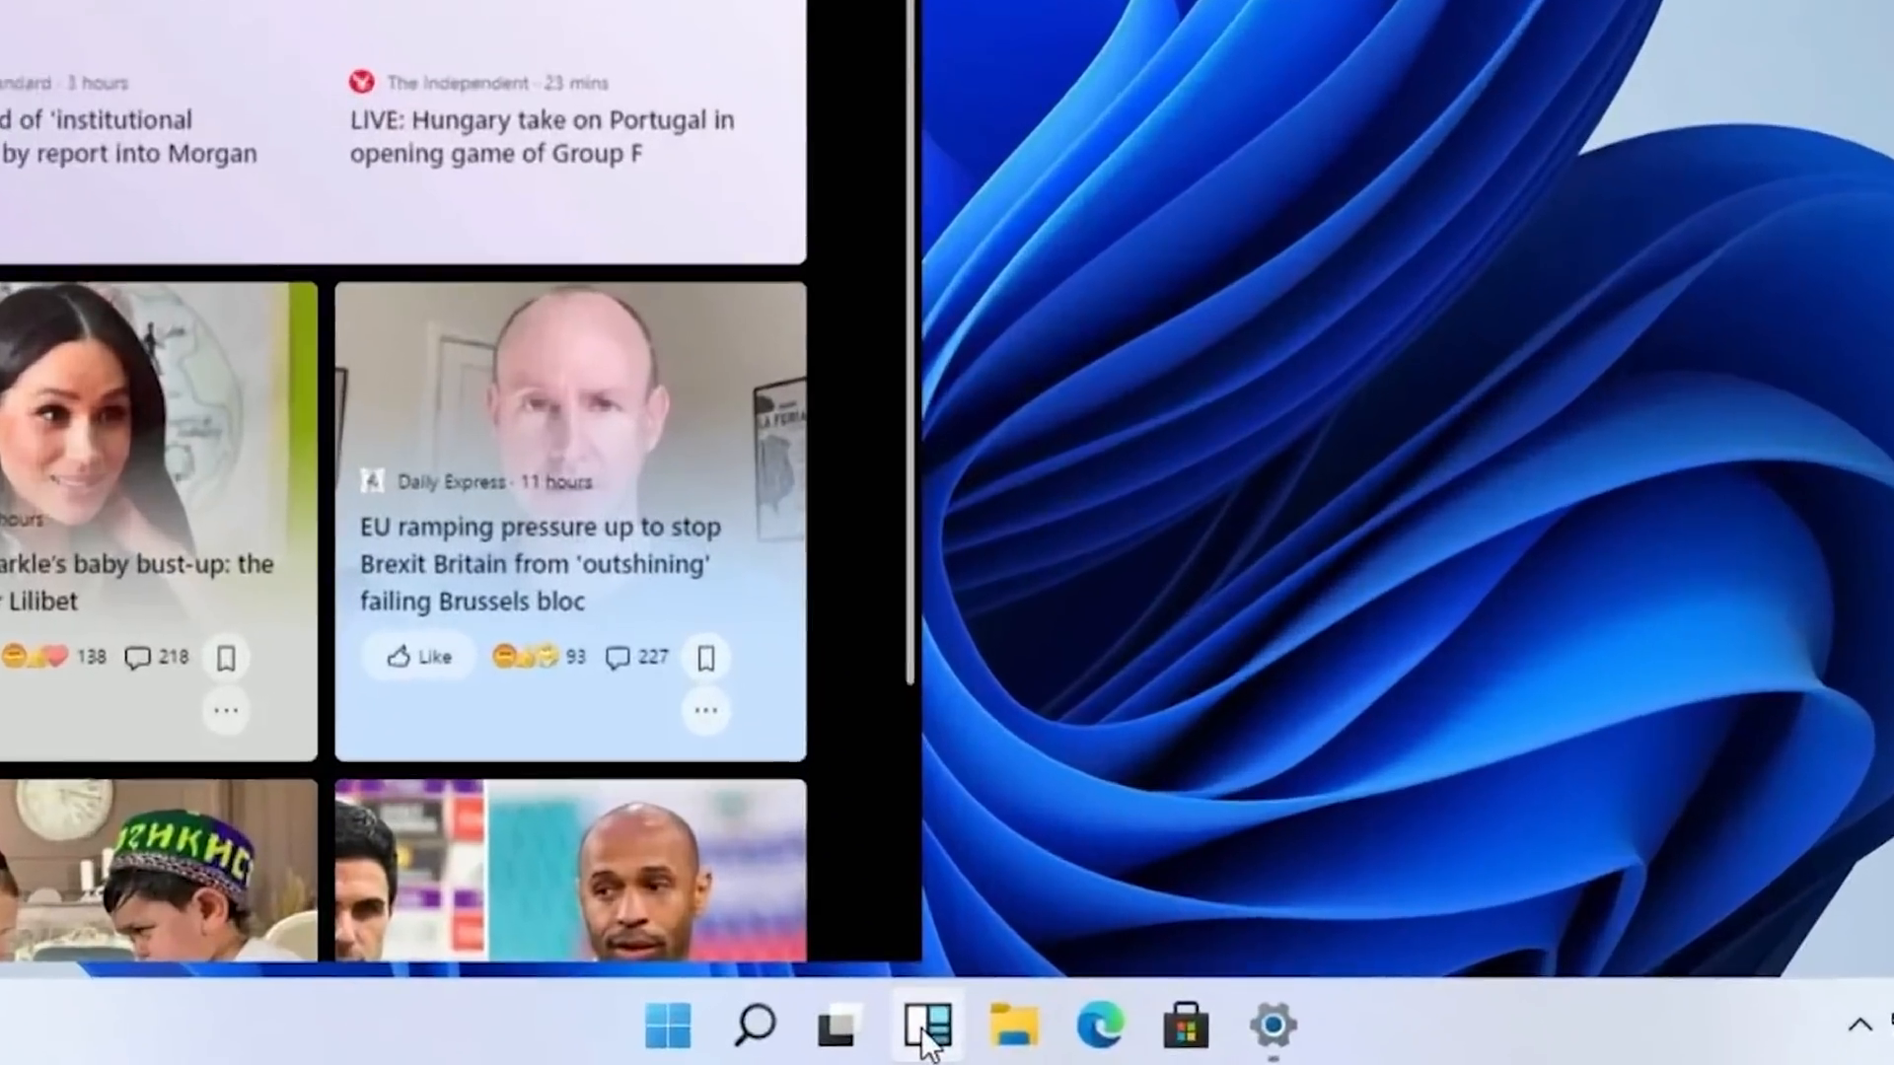
click(925, 1026)
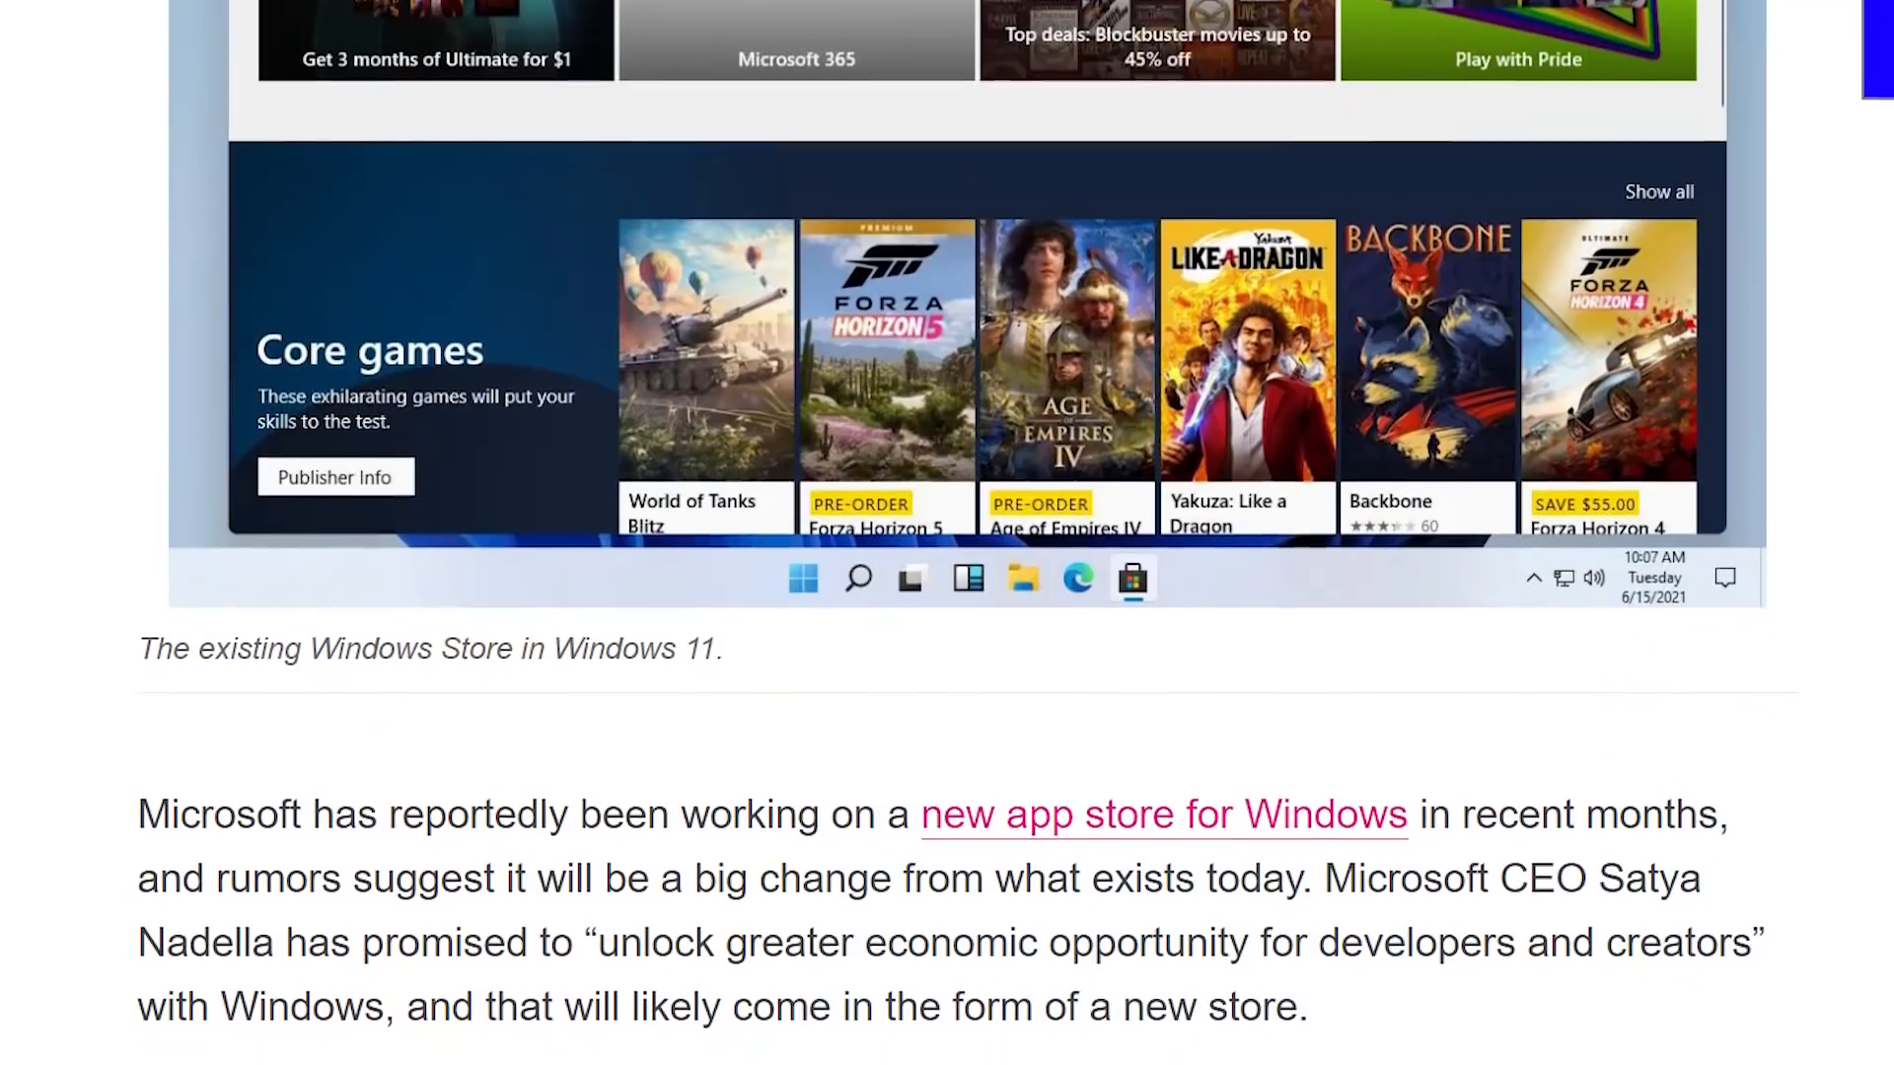
scroll(down, 3)
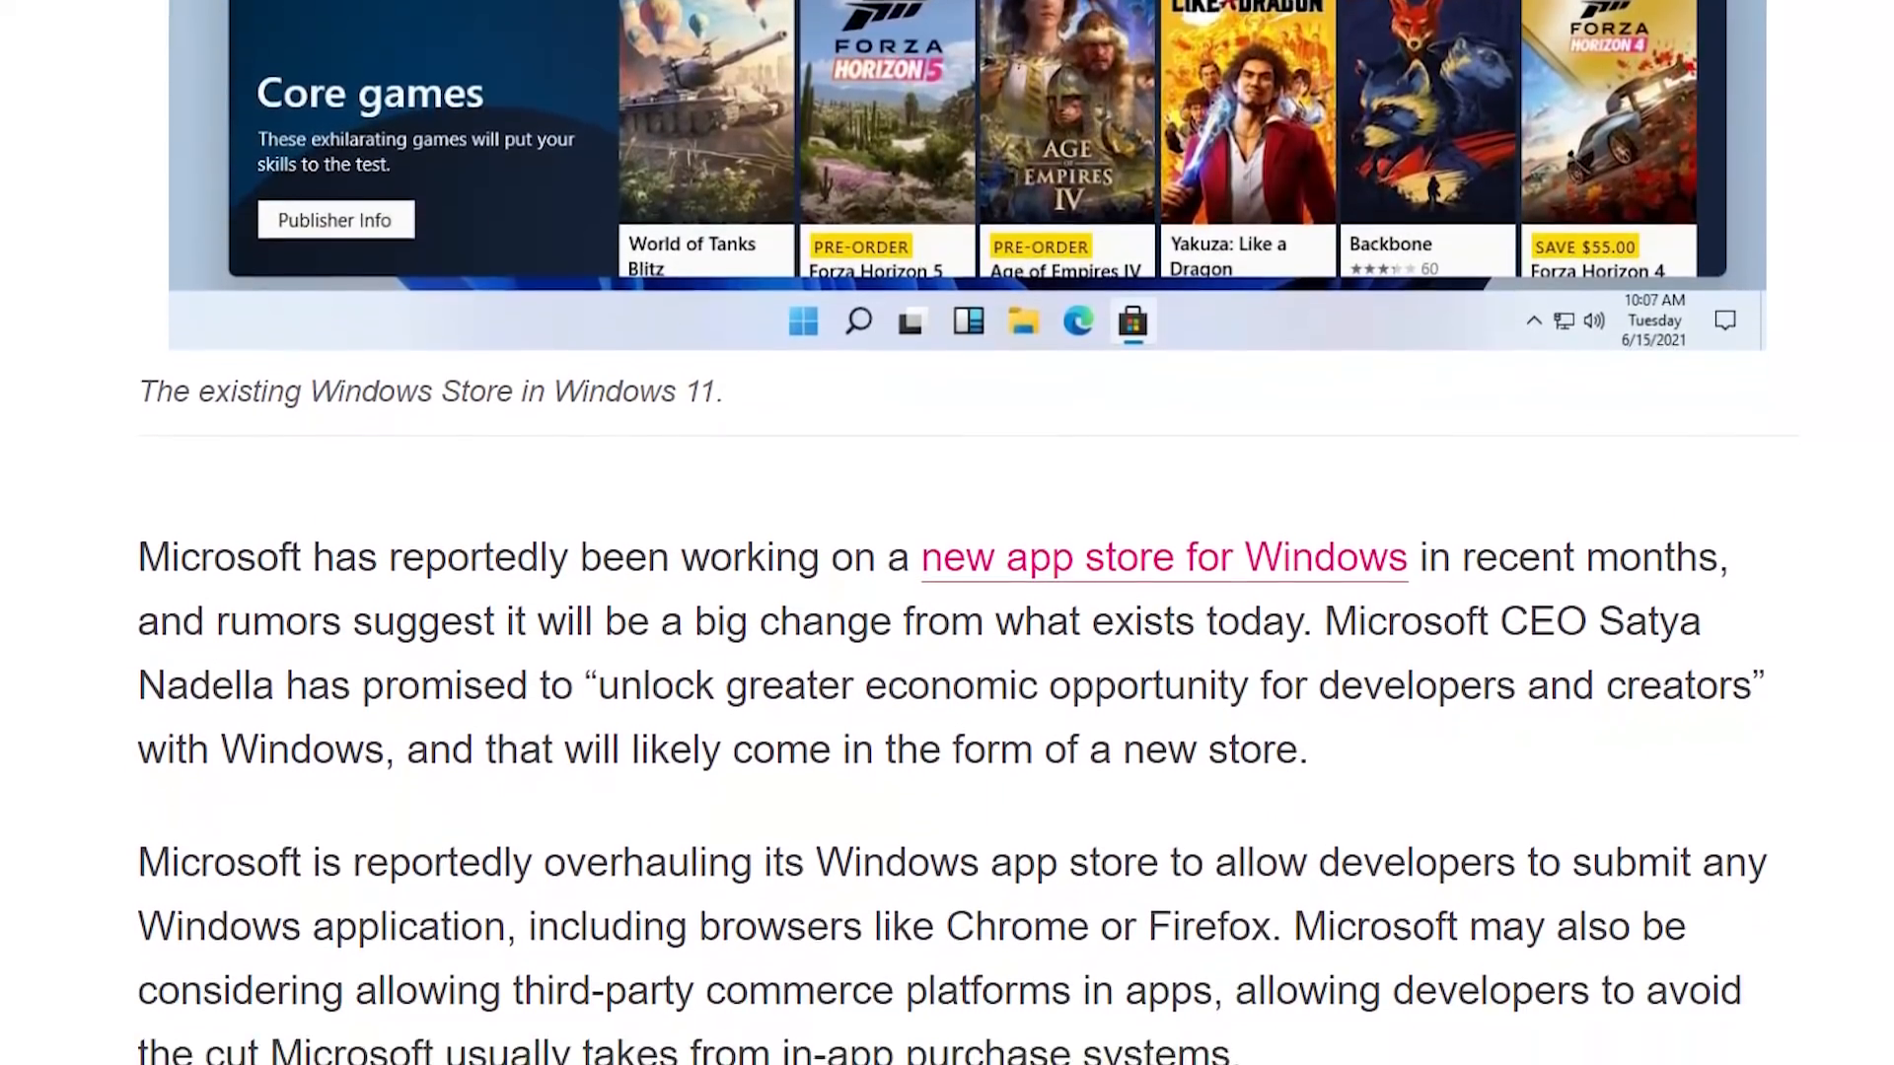
scroll(up, 3)
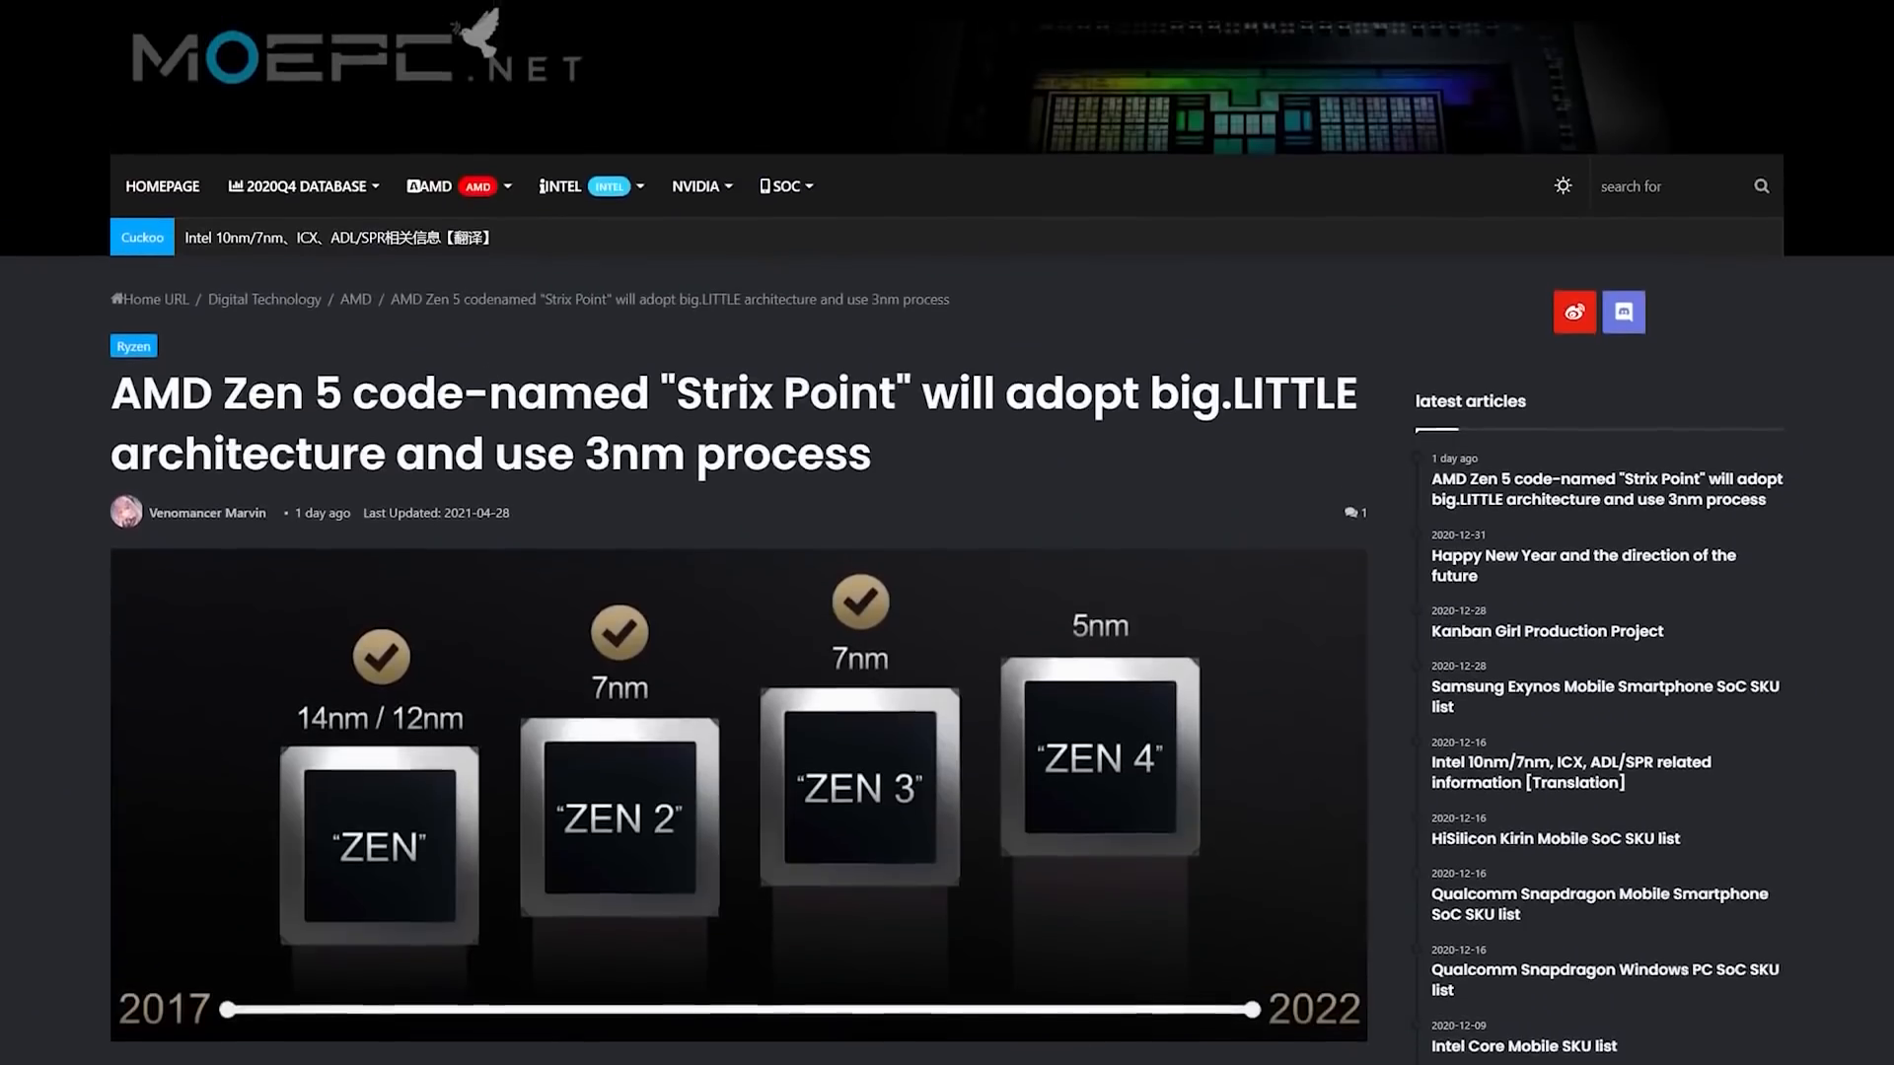
Step: Scroll the MOEPC Zen 5 Strix Point article to the big.LITTLE paragraph with 8 big Zen 5 cores
scroll(down, 3)
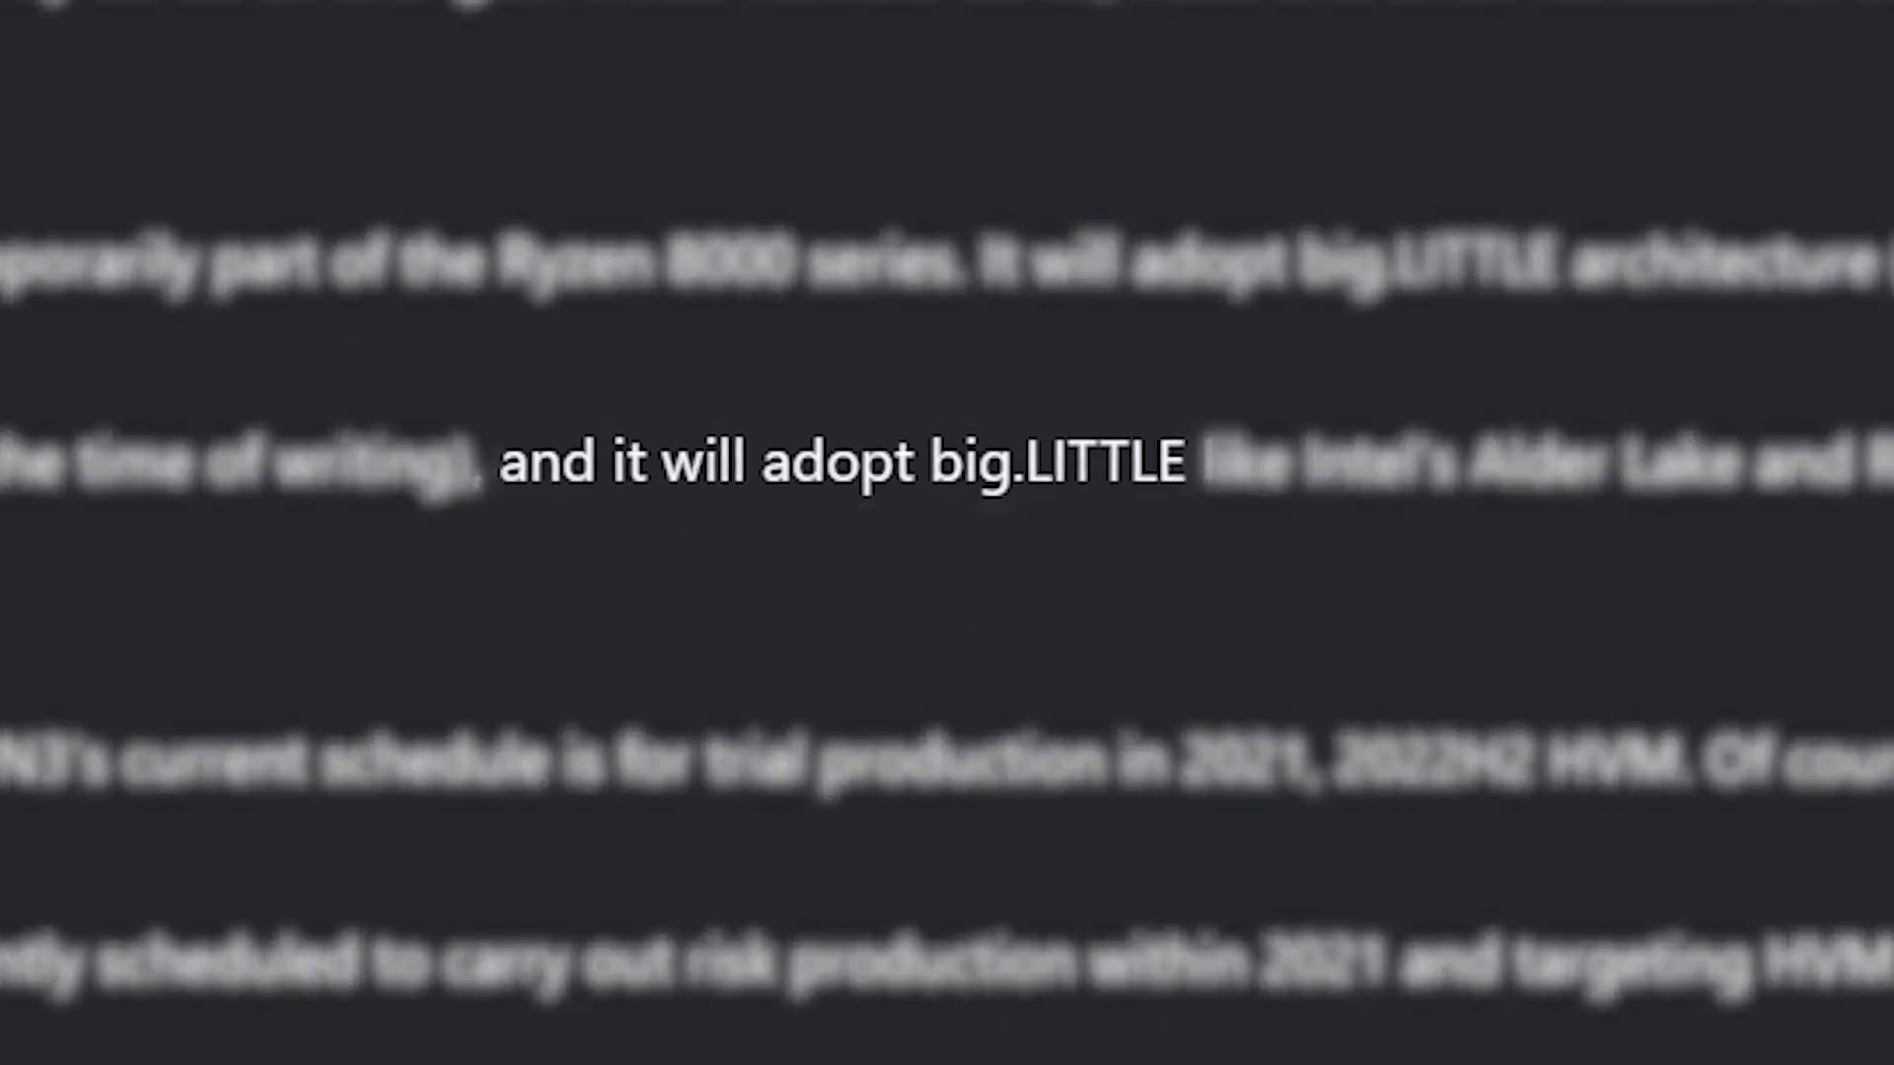
scroll(down, 3)
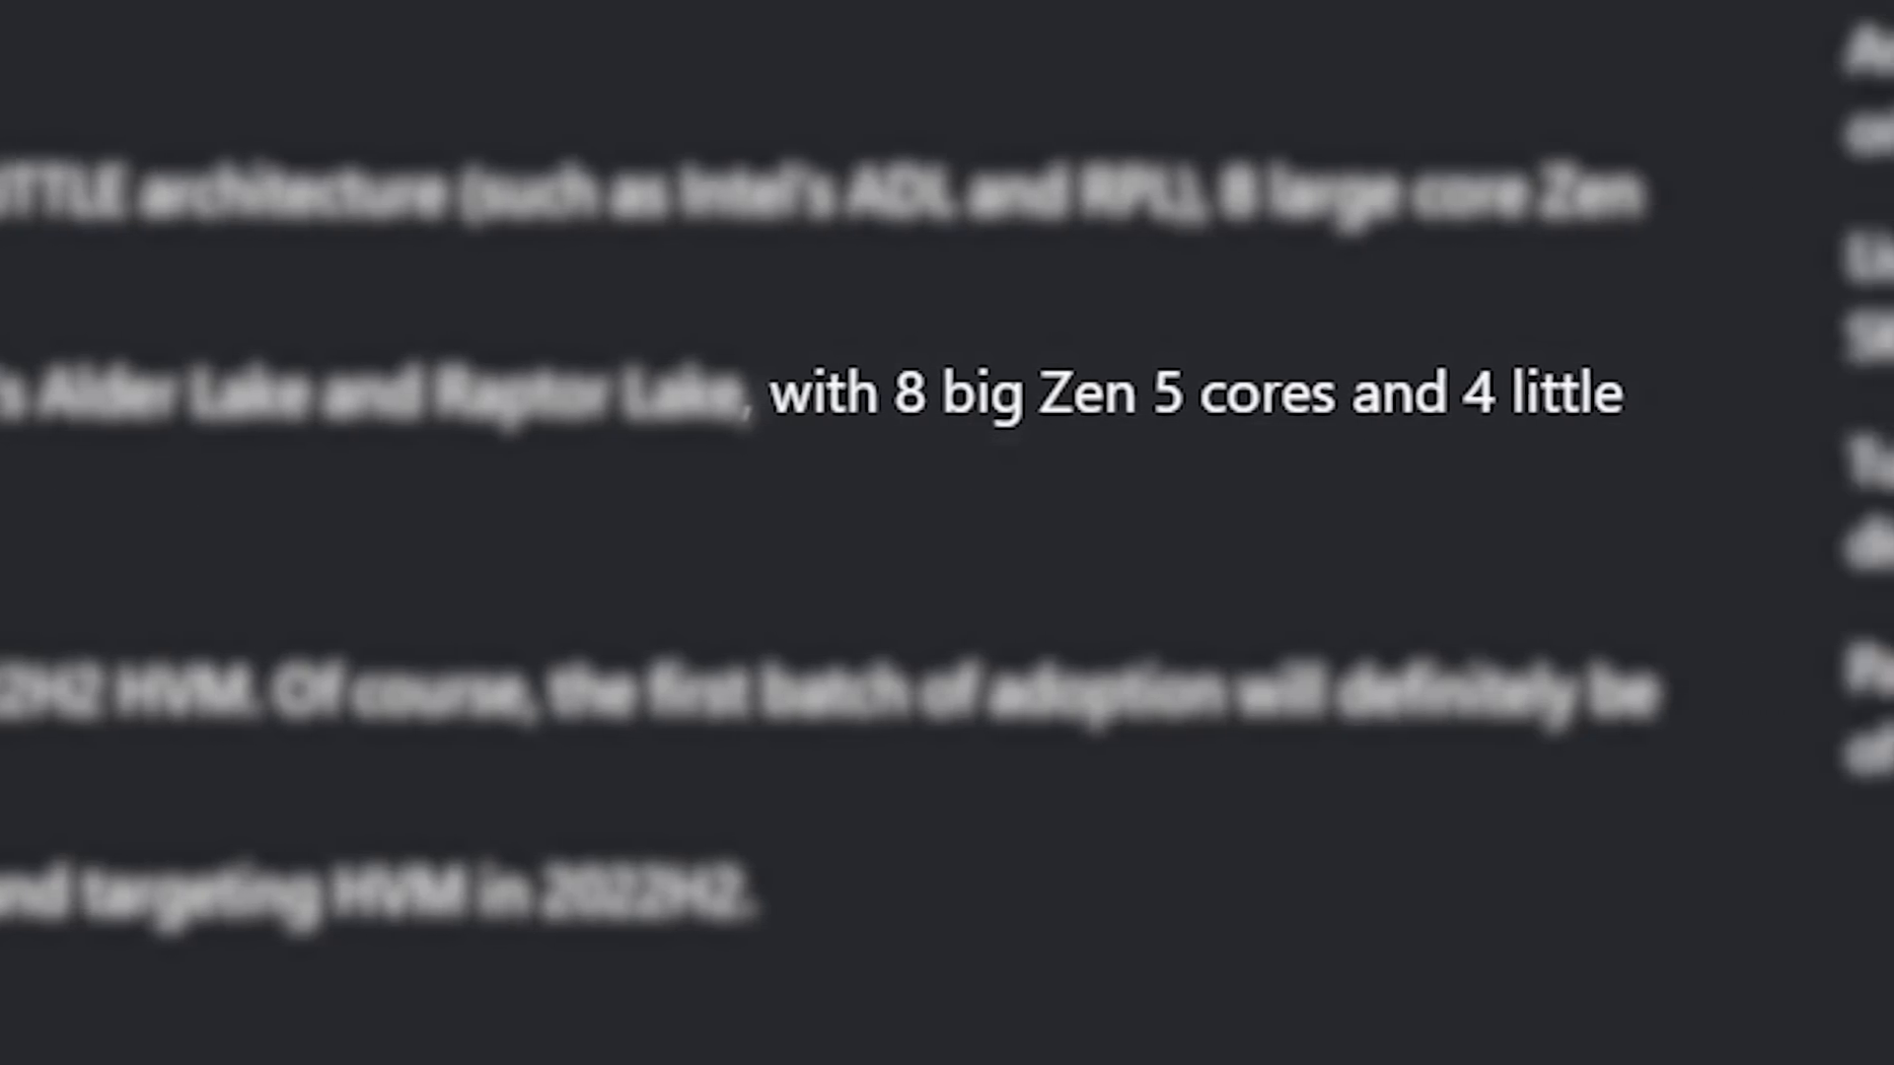